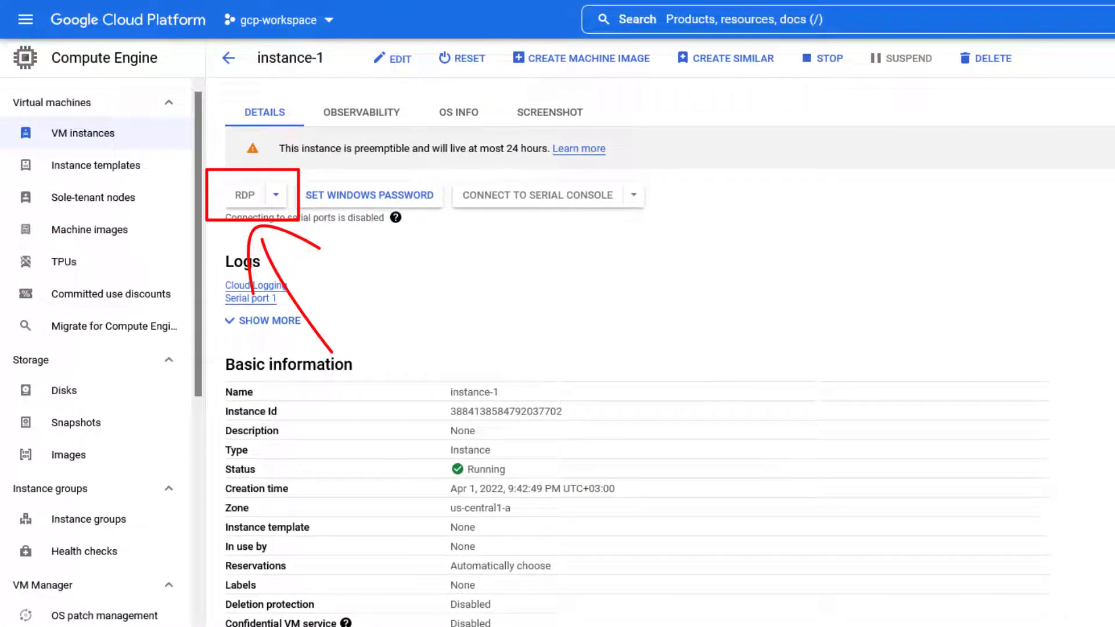
- Scroll through instance-1's details before heading back to the gcp-workspace dashboard
scroll(down, 3)
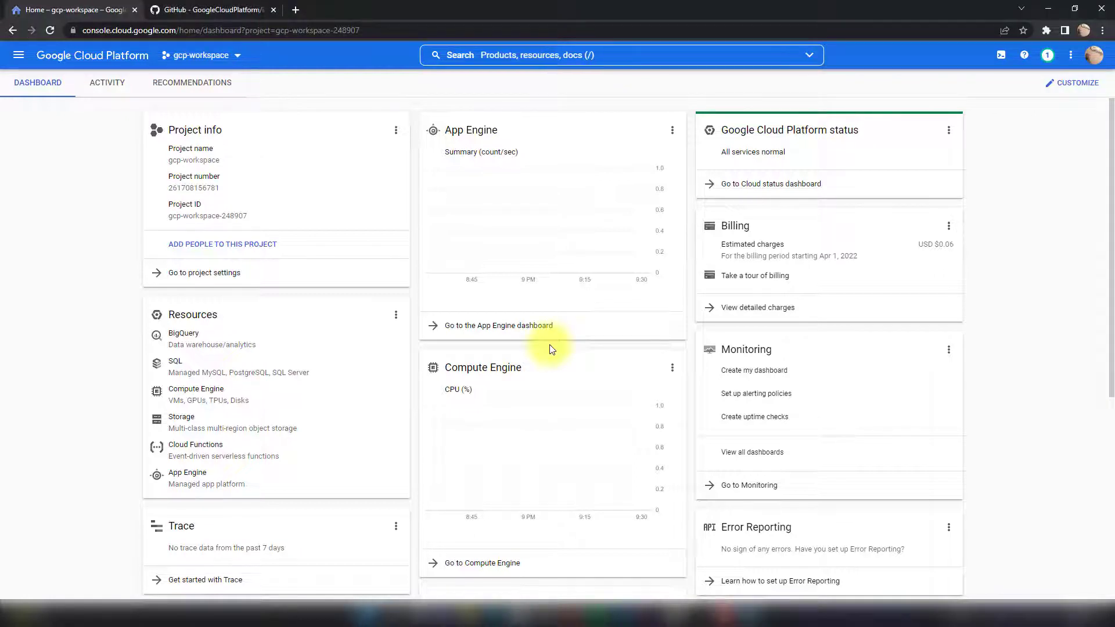
- List Compute Engine VM instances and select instance-1, confirming it has no external IP
click(482, 563)
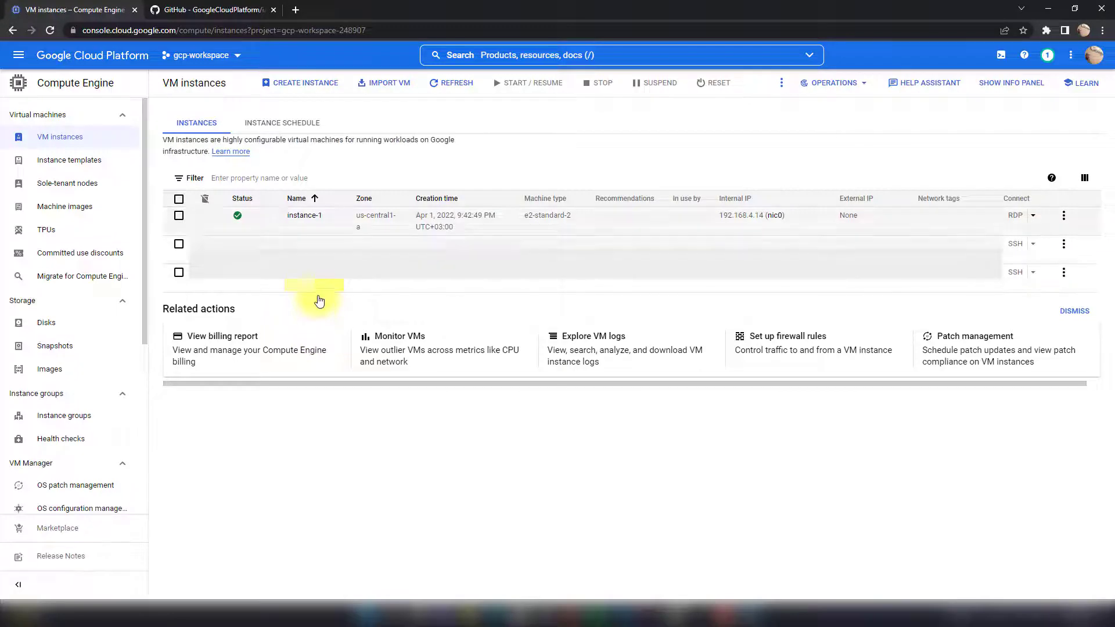
click(178, 214)
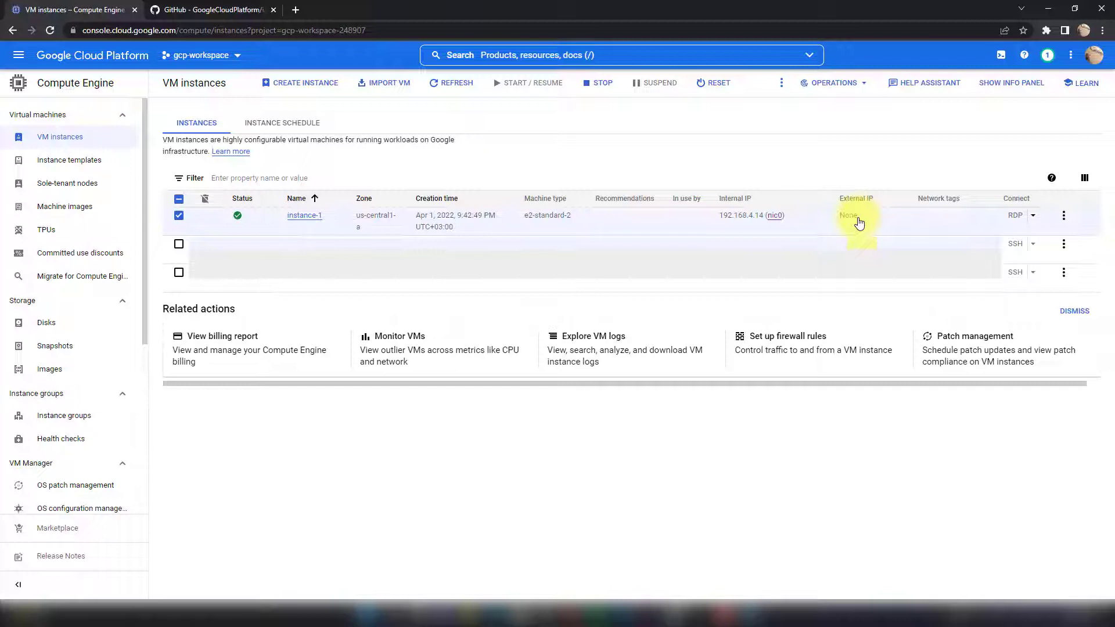
mouse_move(1014, 215)
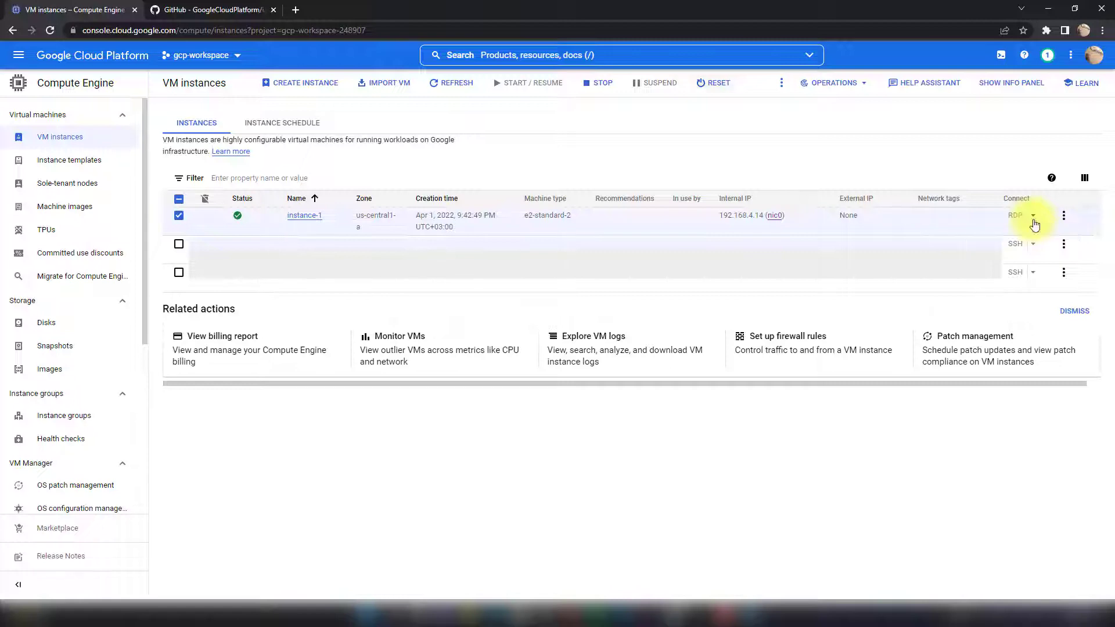
click(18, 55)
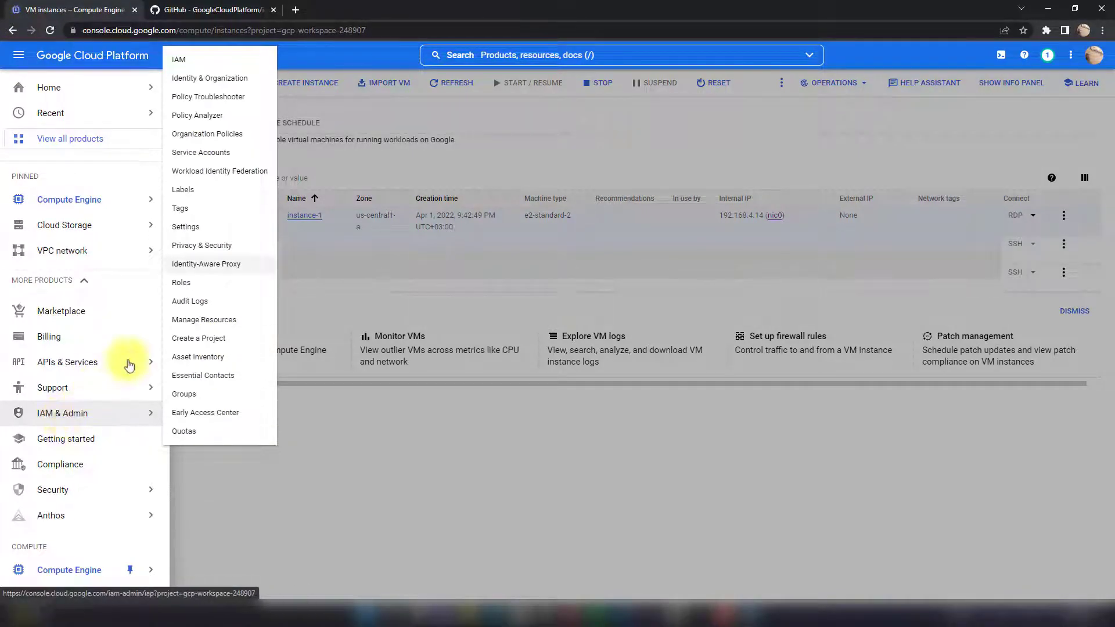
- In IAP's SSH and TCP resources, select instance-1 and expand its Owner principals
click(206, 264)
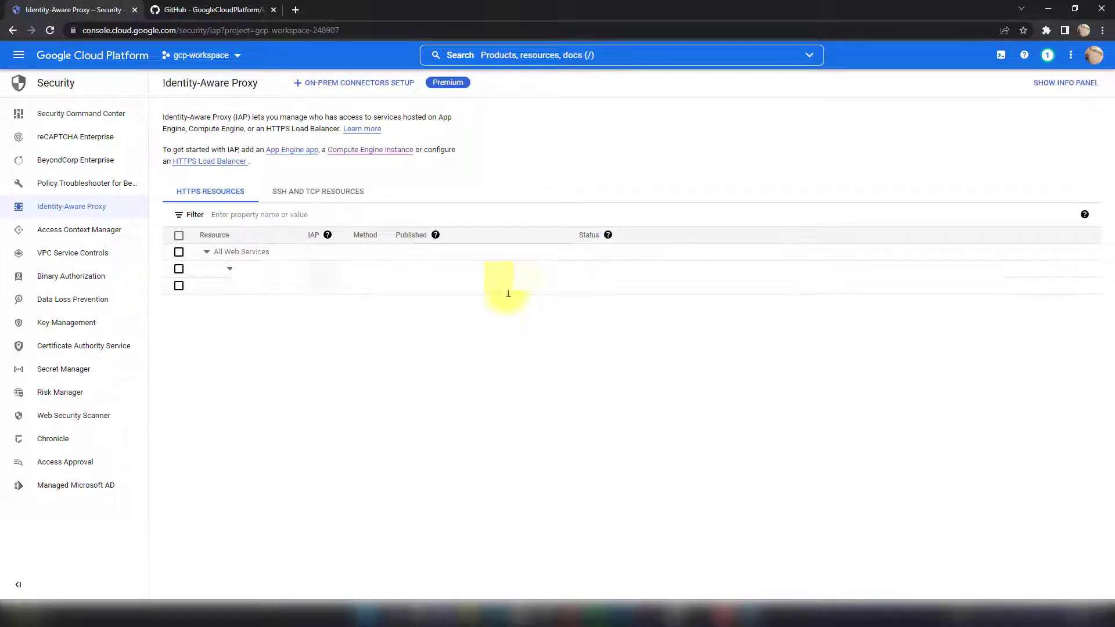
mouse_move(559, 304)
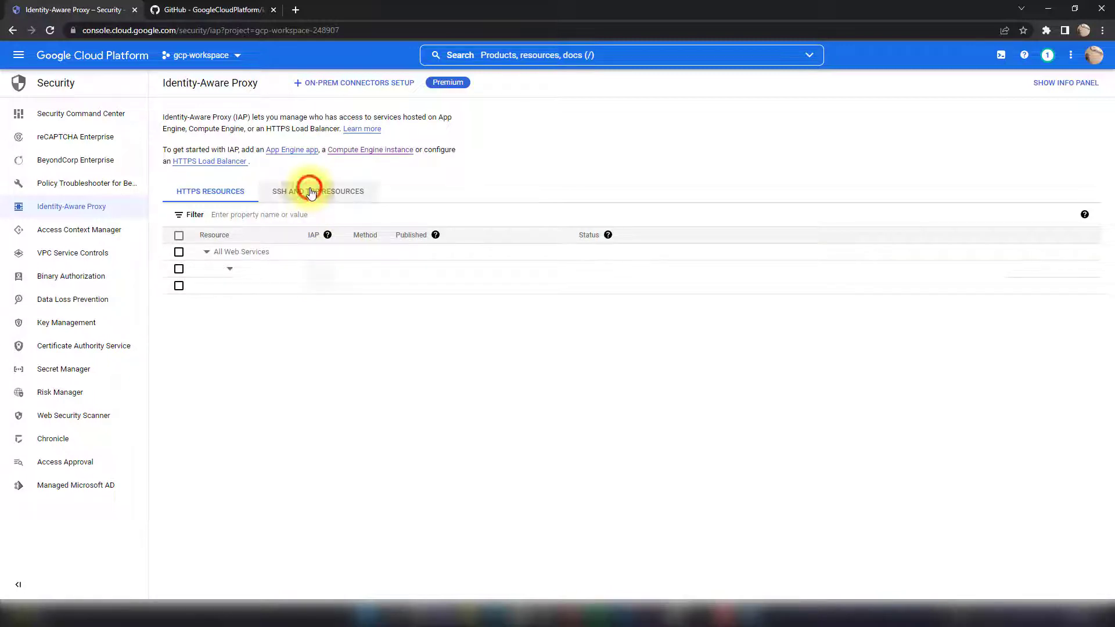
click(317, 191)
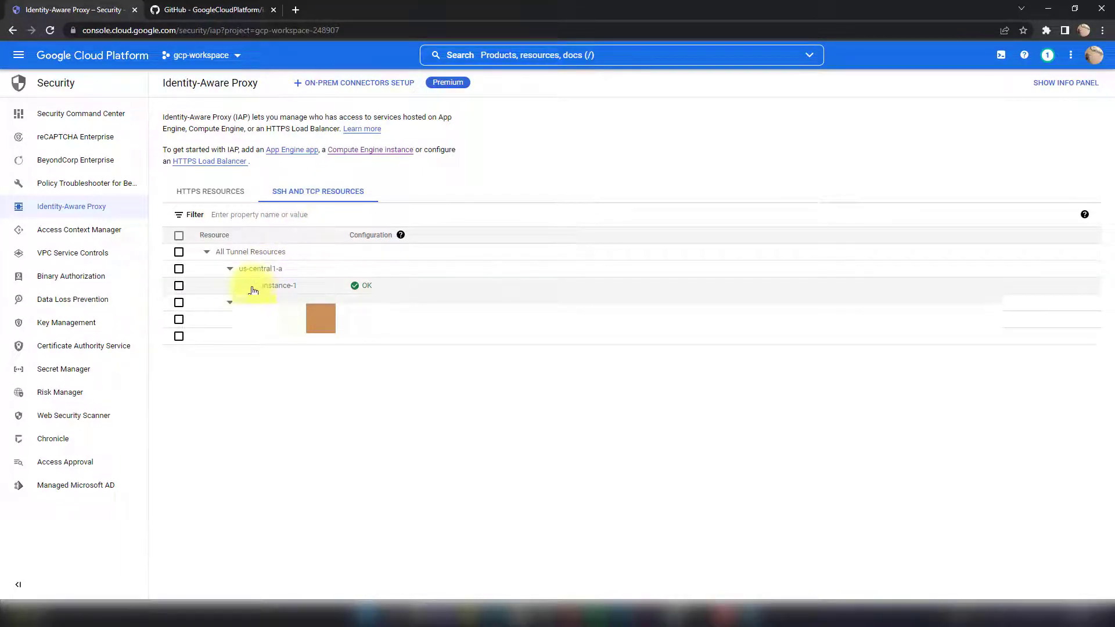
click(178, 285)
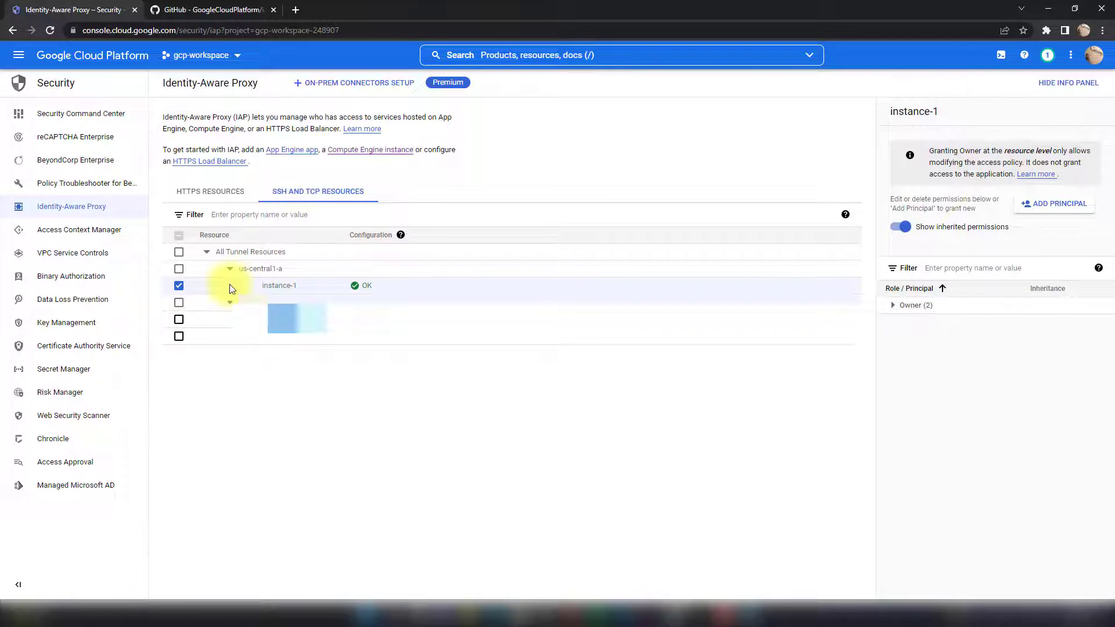
mouse_move(890, 305)
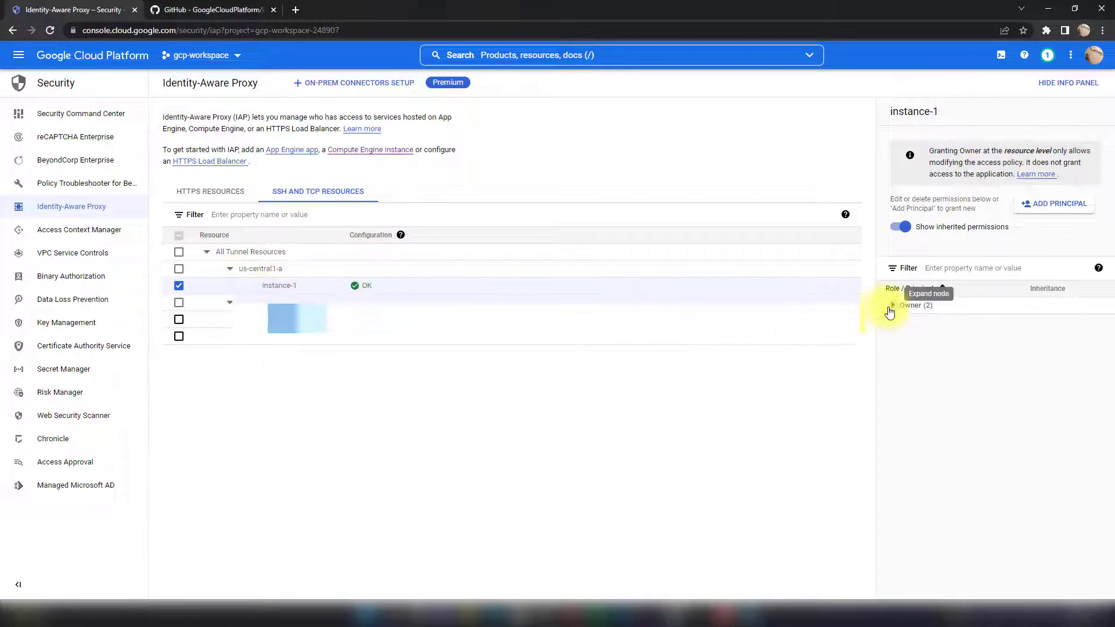
click(890, 305)
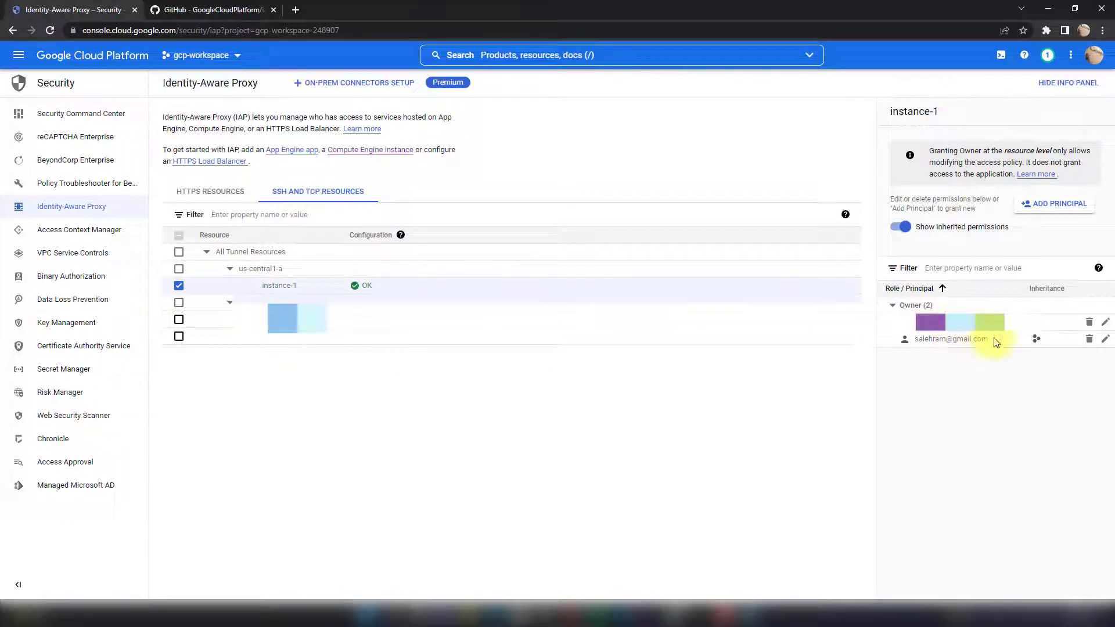
double_click(950, 338)
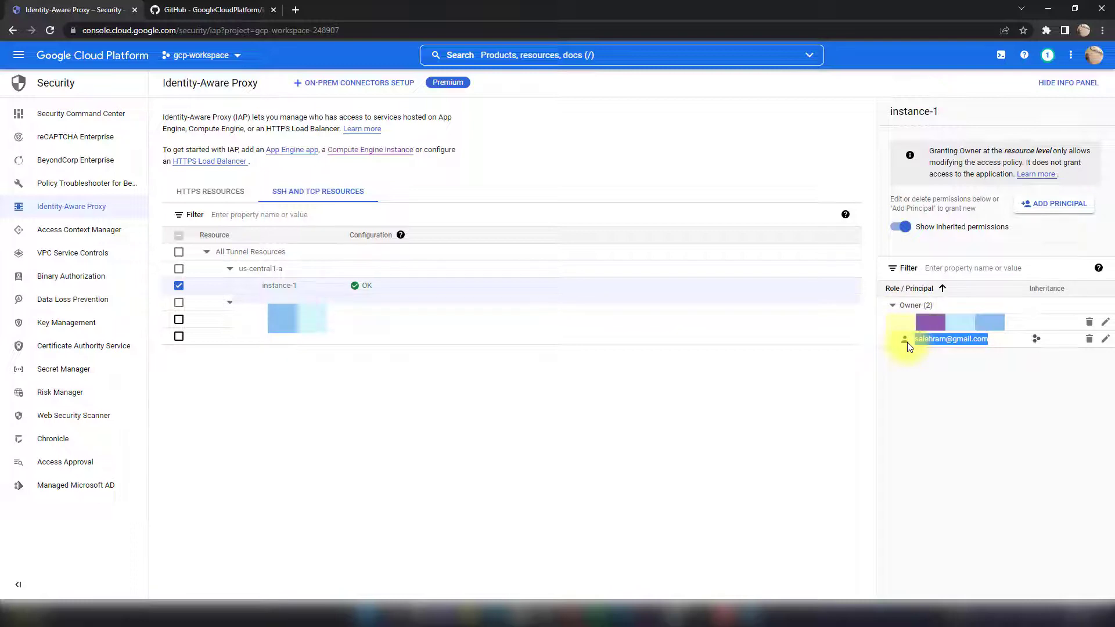
mouse_move(951, 386)
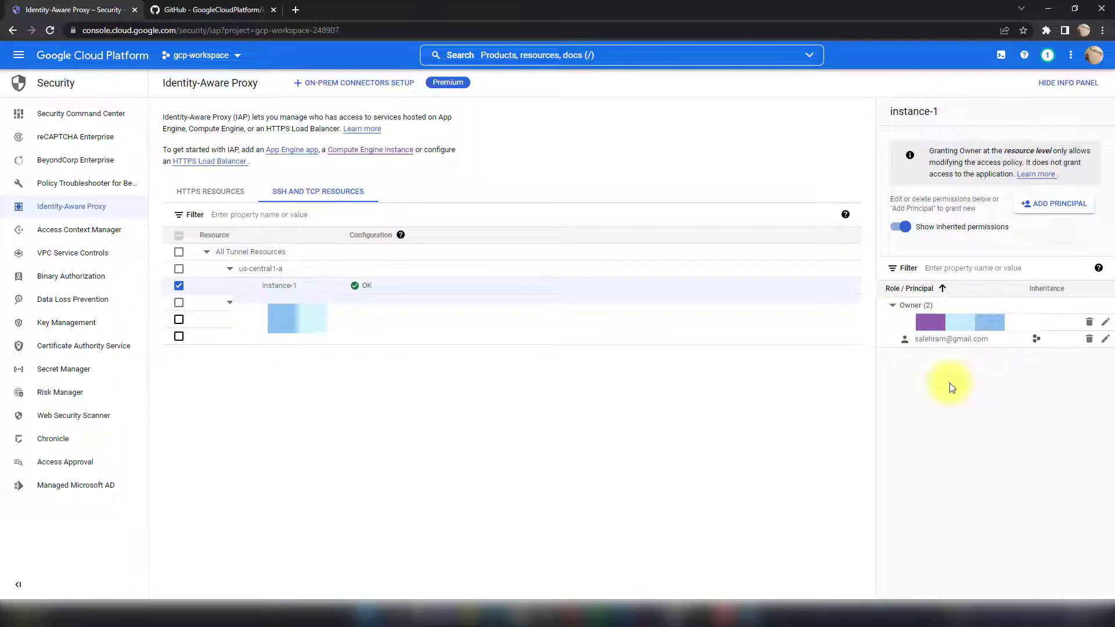
click(1055, 204)
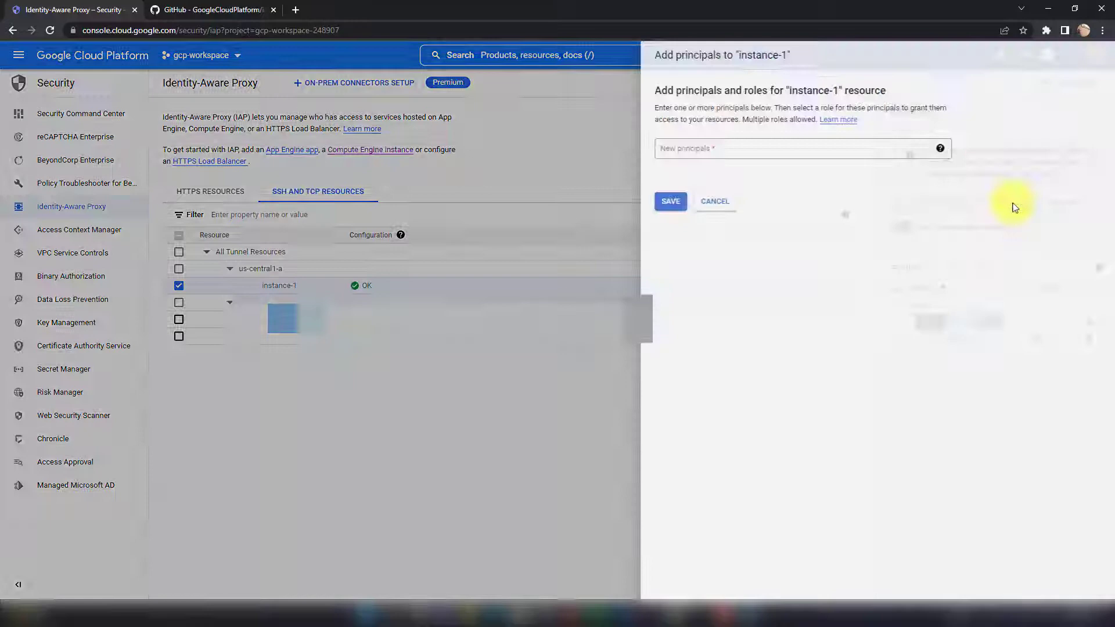
click(697, 176)
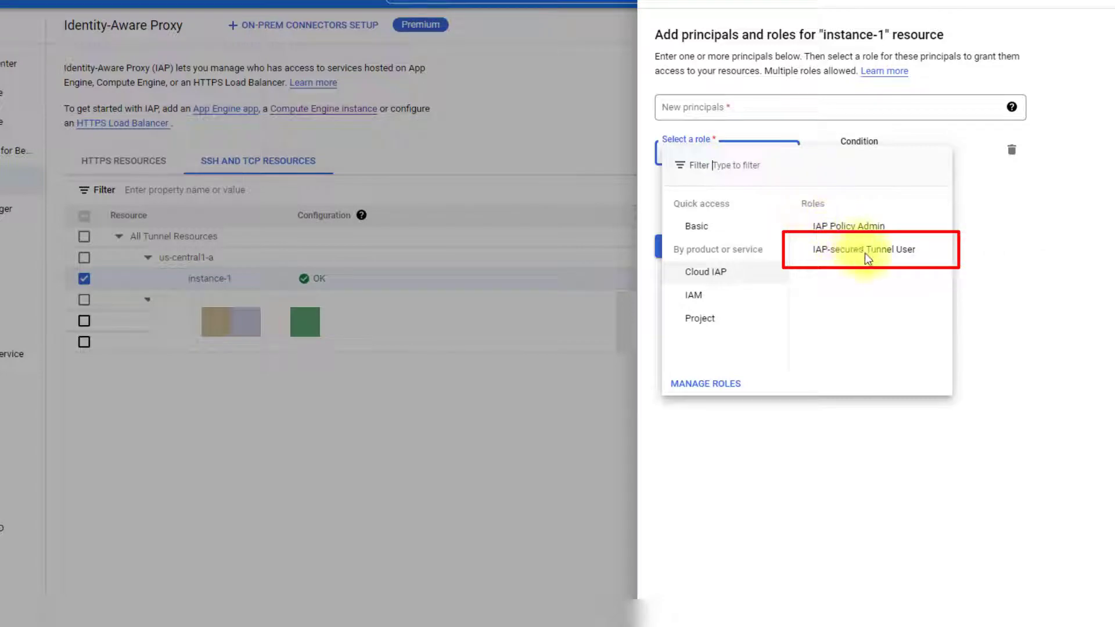
click(864, 249)
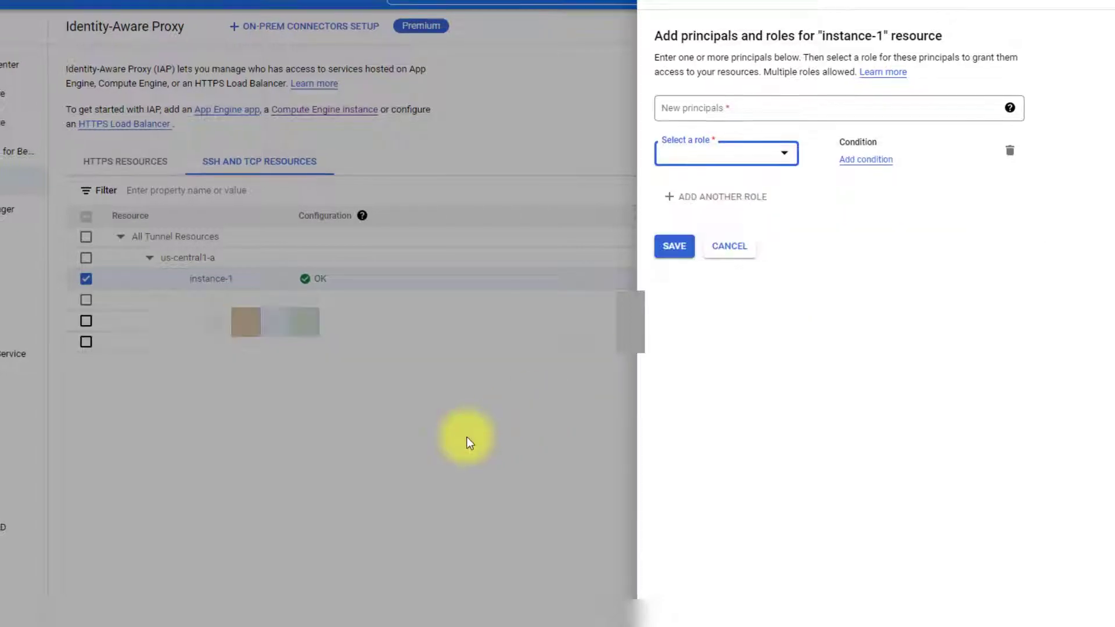
click(728, 246)
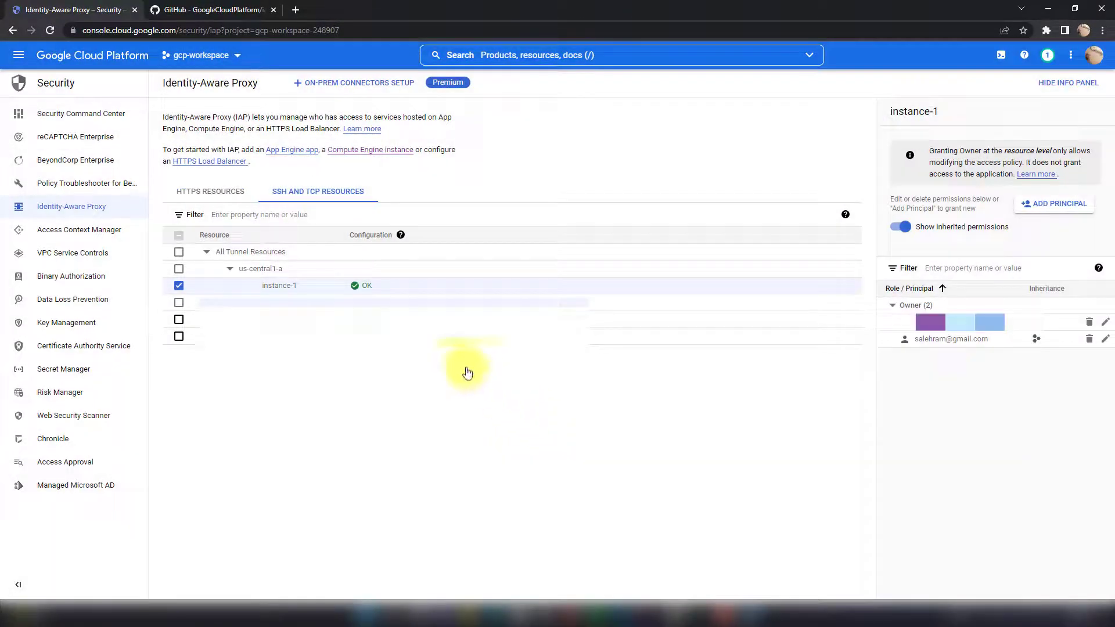
click(19, 56)
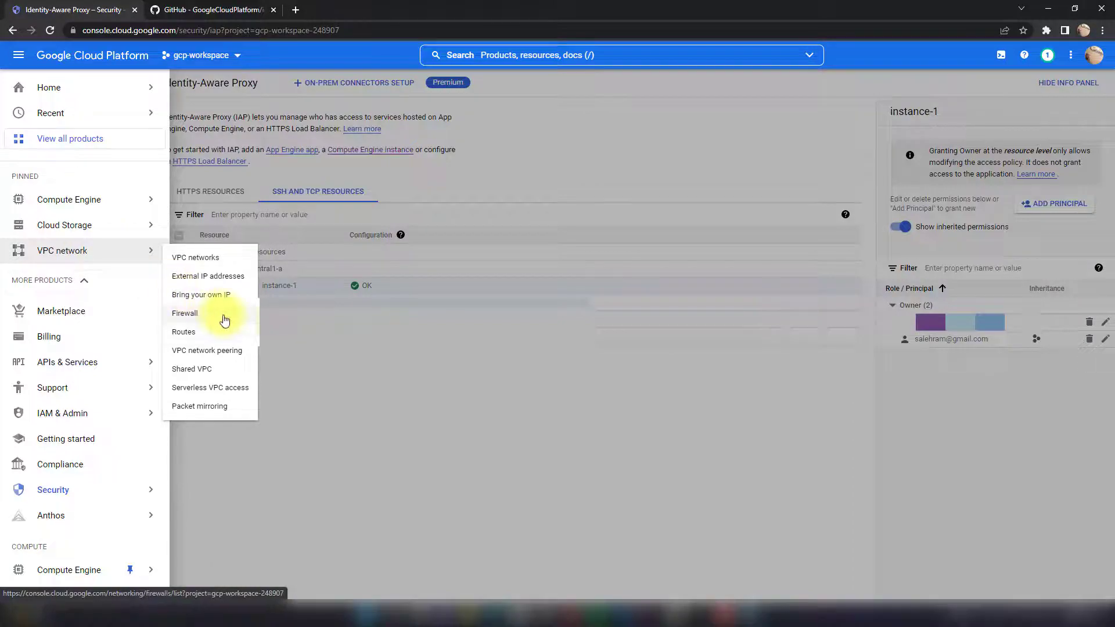
- Select the fw-allow-google-iap-tcp-in firewall rule allowing TCP from 35.235.240.0/20
click(184, 313)
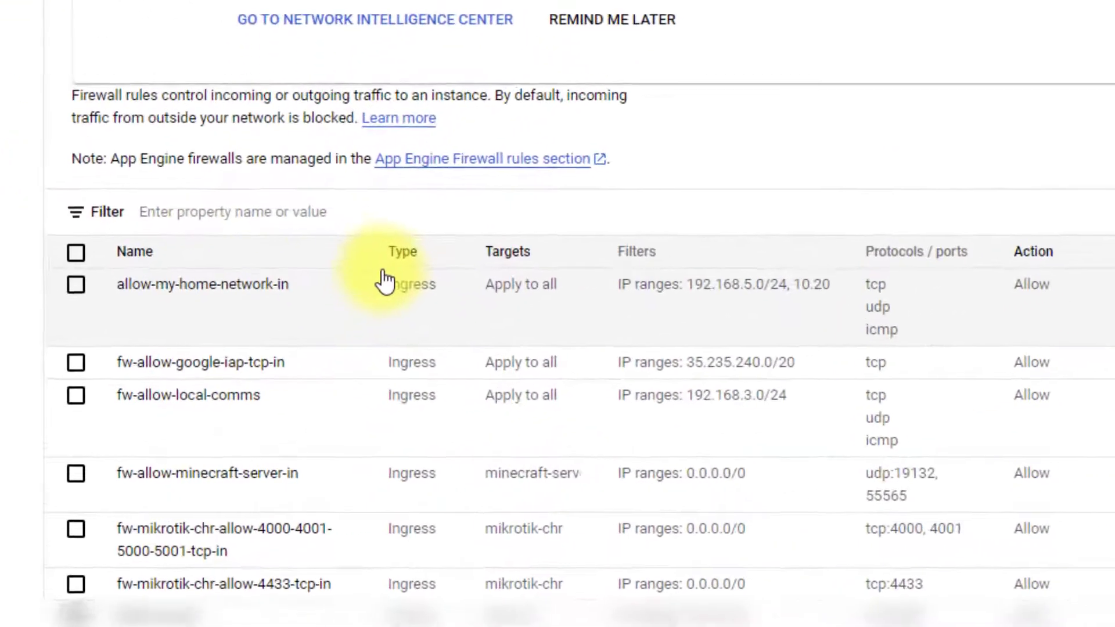
click(76, 362)
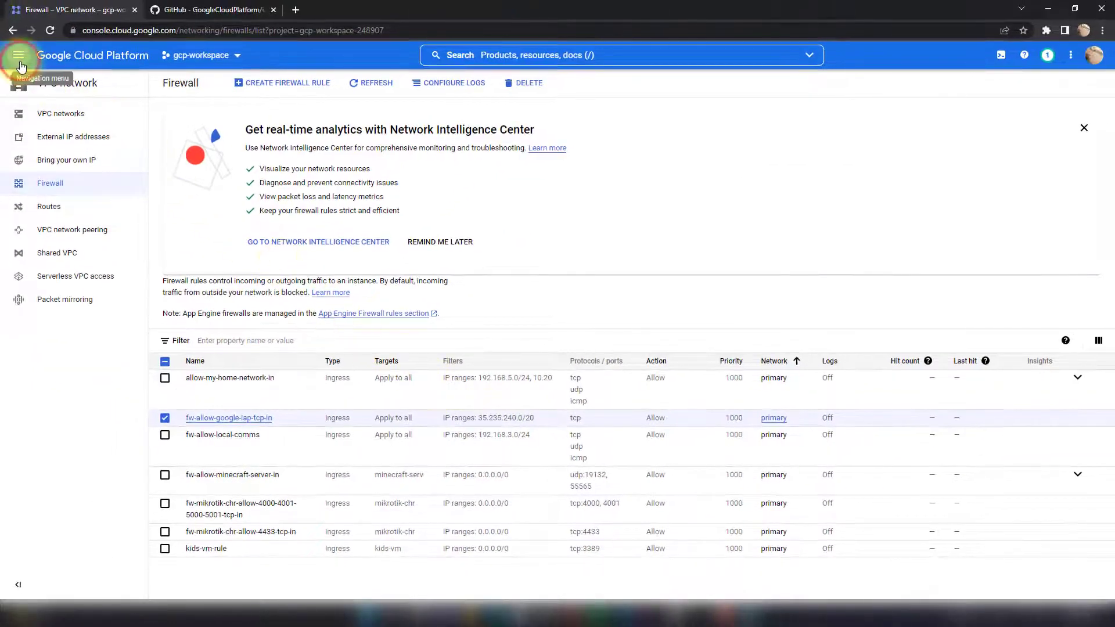
- Navigate via the products menu to Compute Engine's VM instances list
click(19, 54)
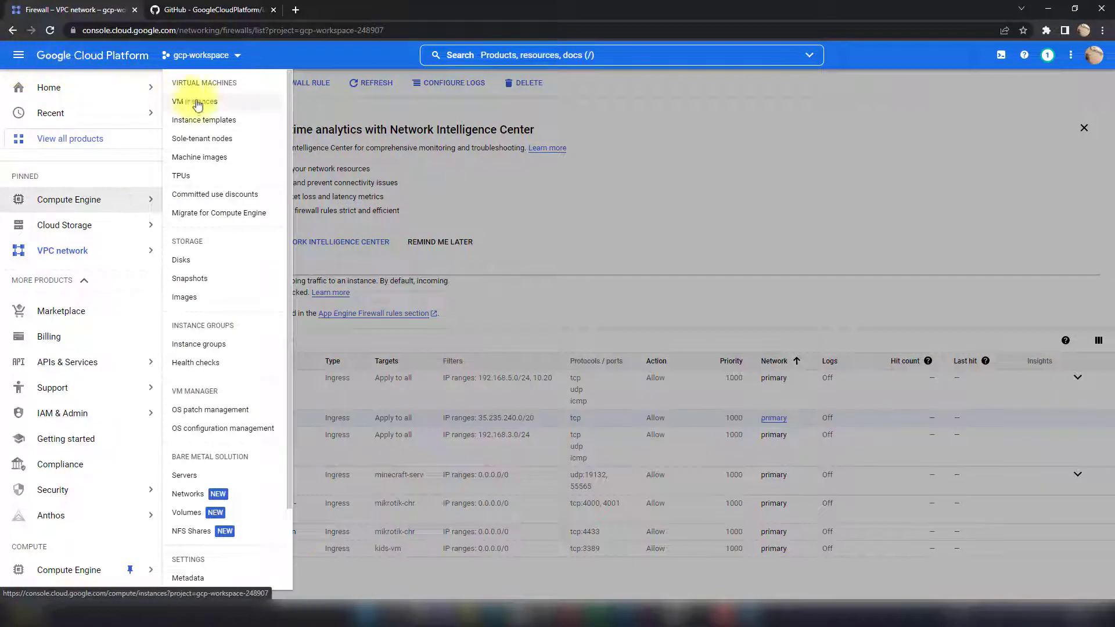
click(194, 101)
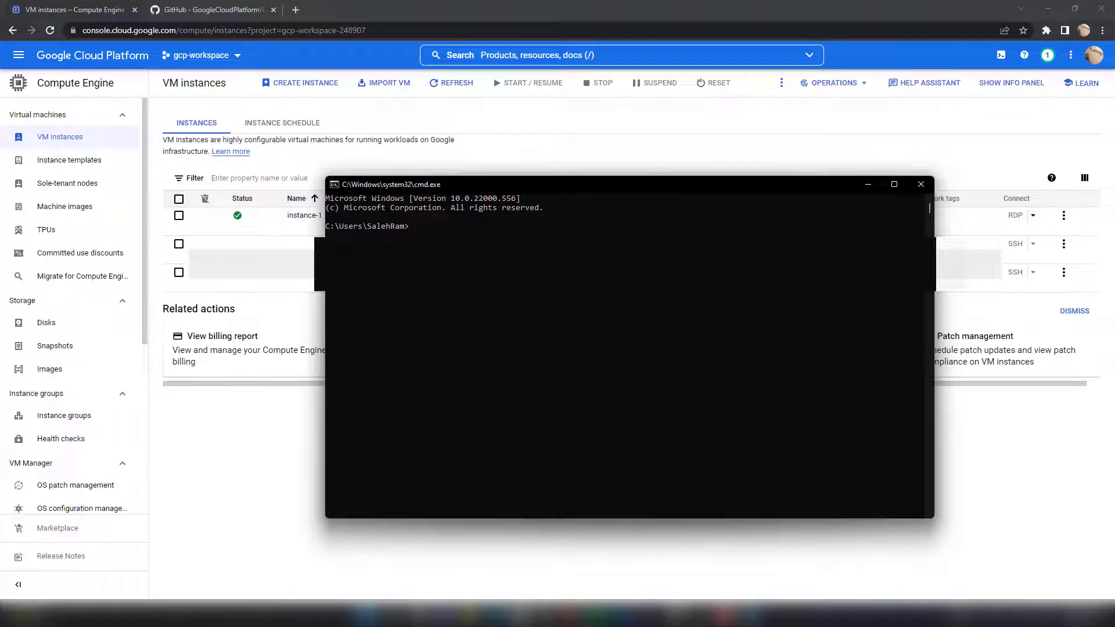
- Run gcloud compute start-iap-tunnel instance-1 3389 --zone=us-central1-a
text(gcloud compute)
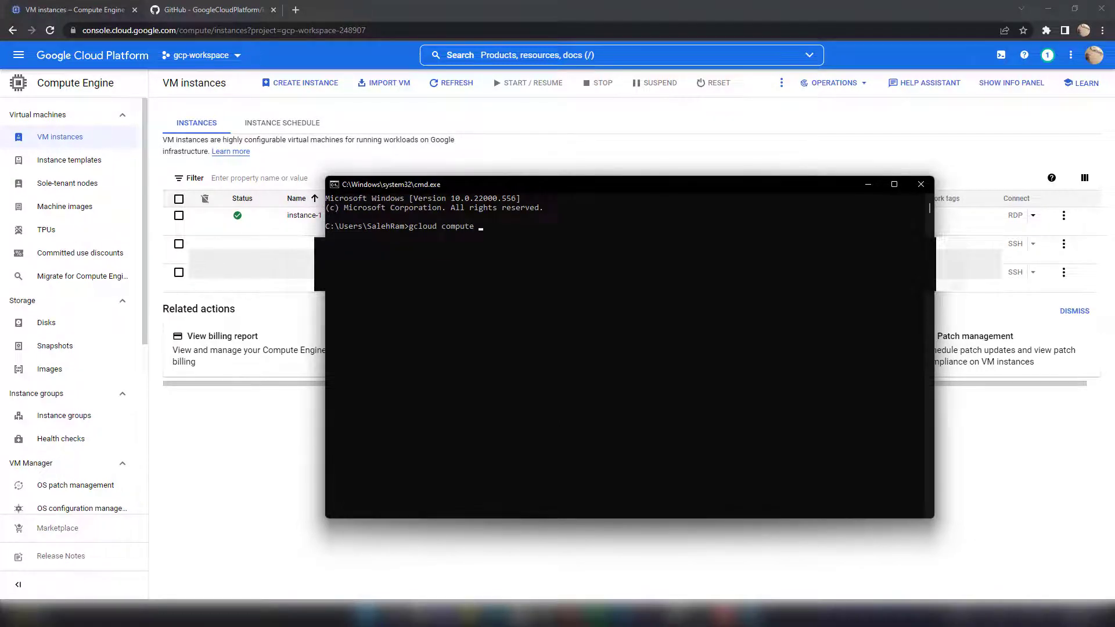
text(start-iap-)
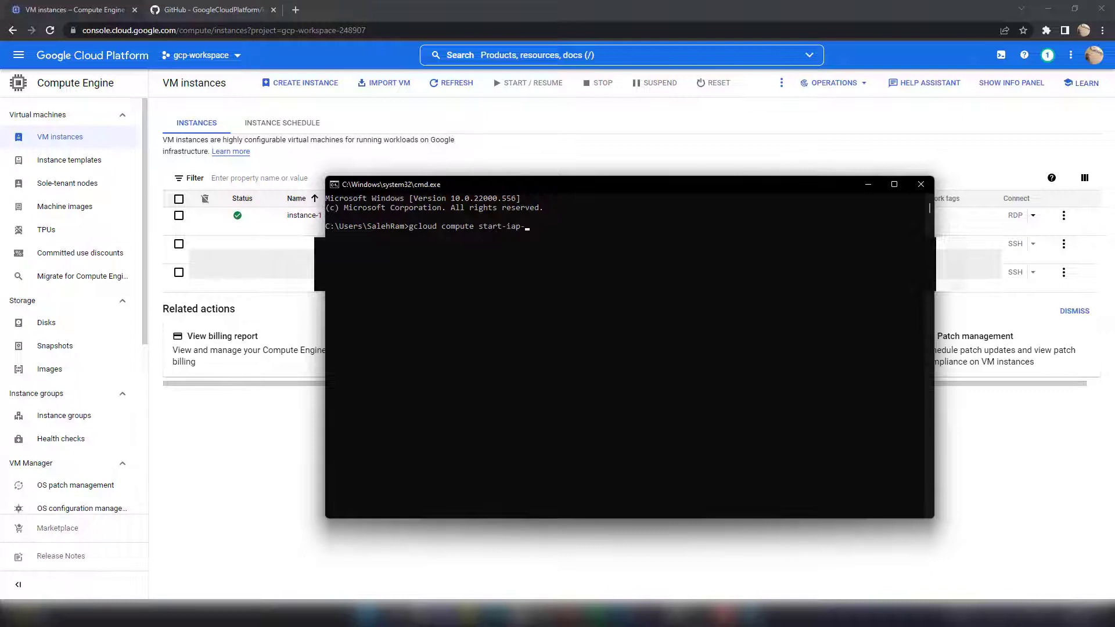
text(tunnel)
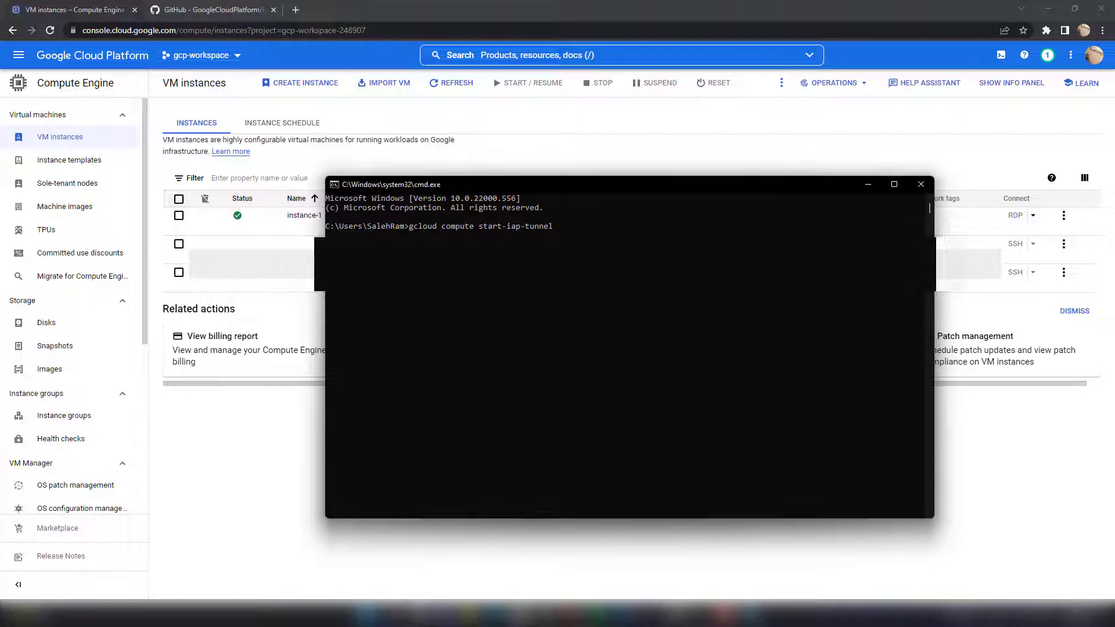
drag(555, 185, 587, 249)
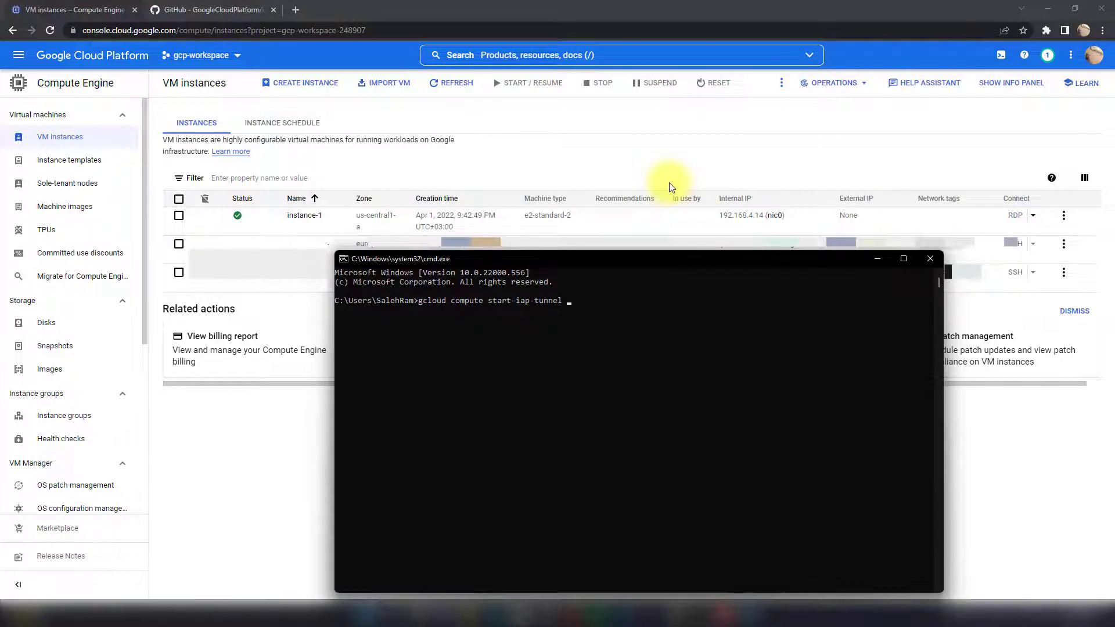
text(instance-1)
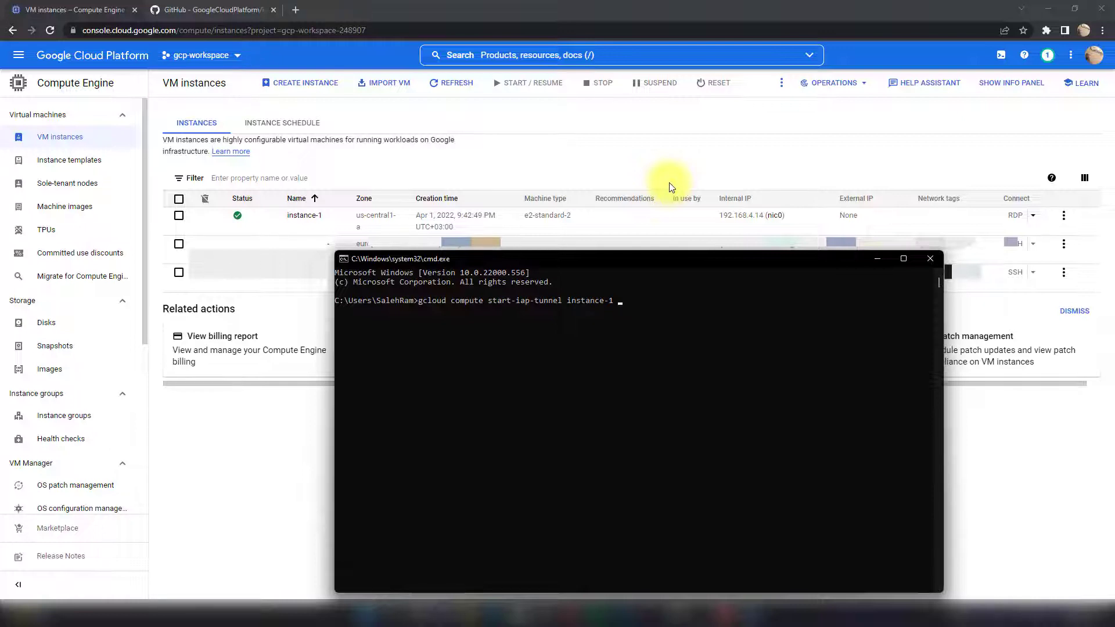
text(3389)
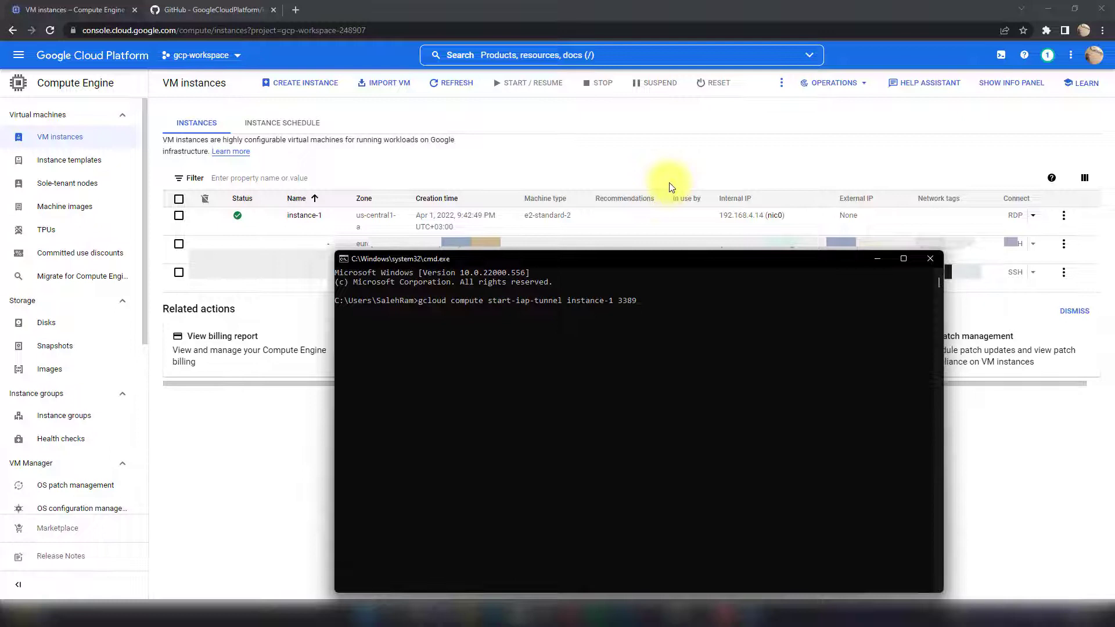
mouse_move(676, 225)
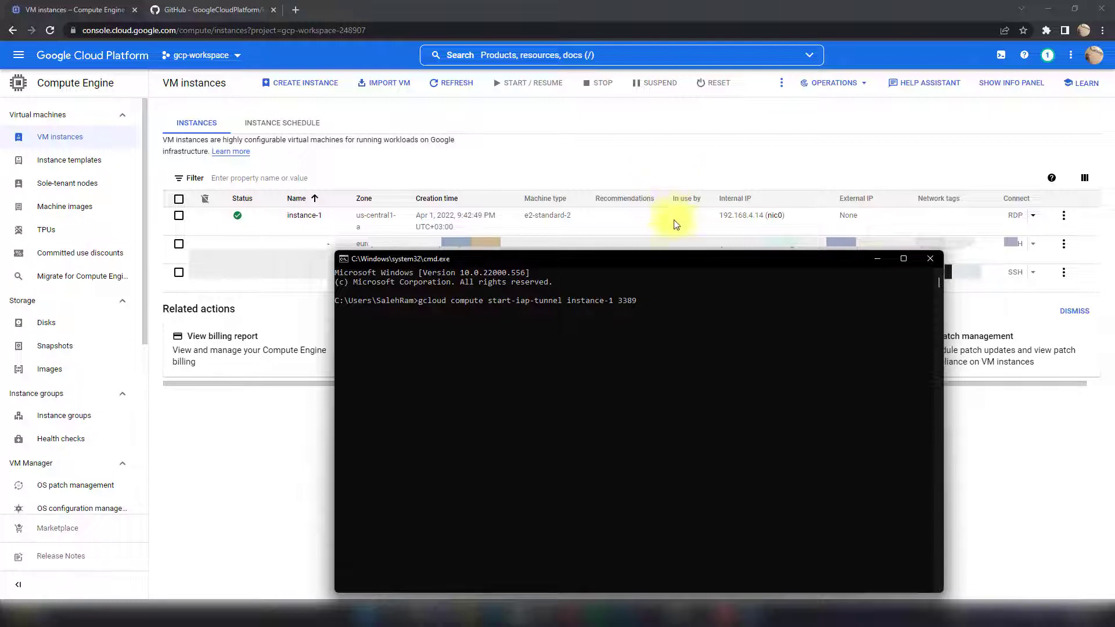
mouse_move(679, 262)
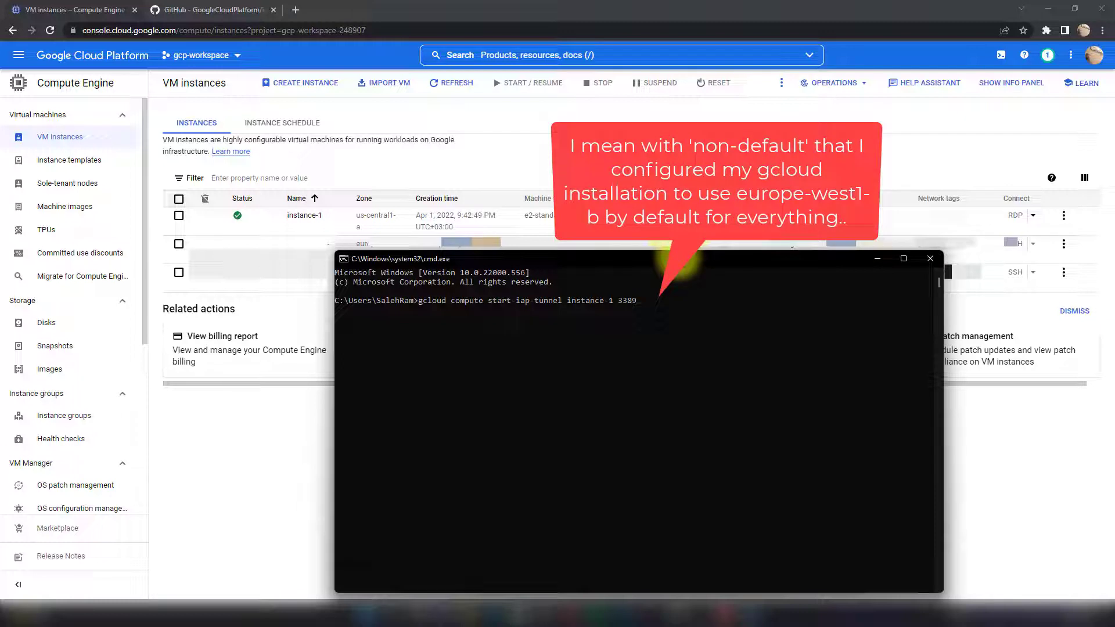
text(--zone=)
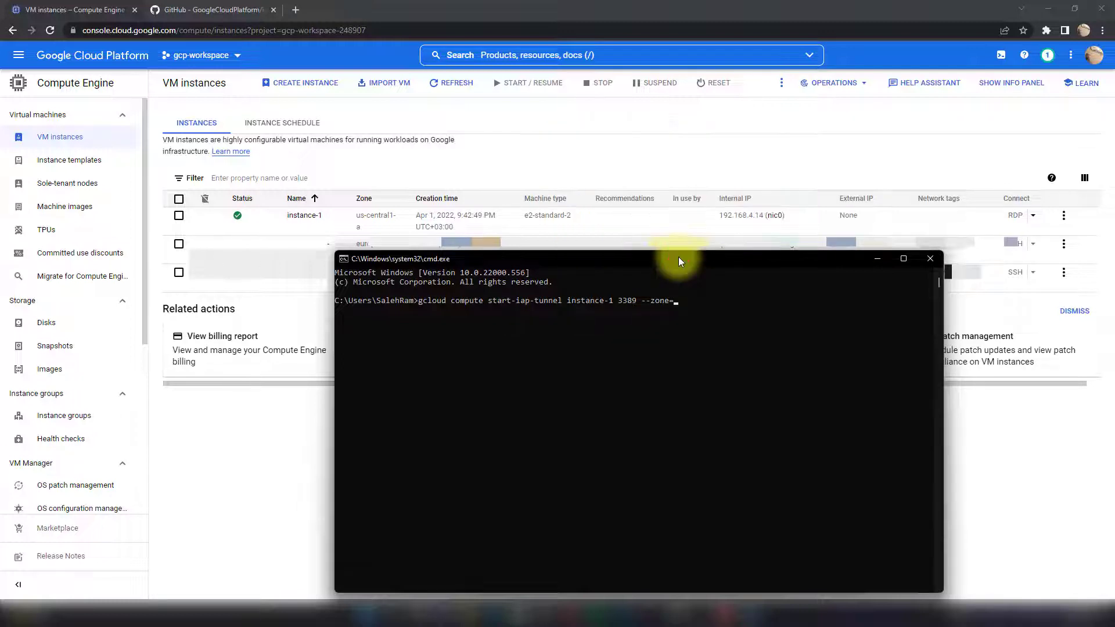
text(us-central)
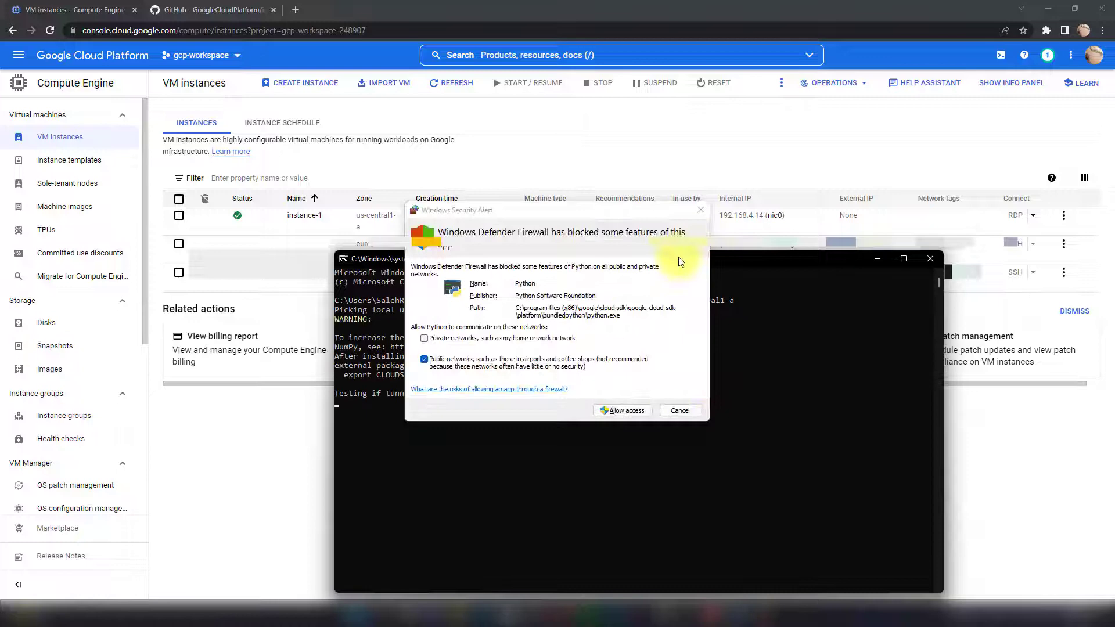
- Allow Python through Windows Firewall on private networks but not public networks
click(424, 338)
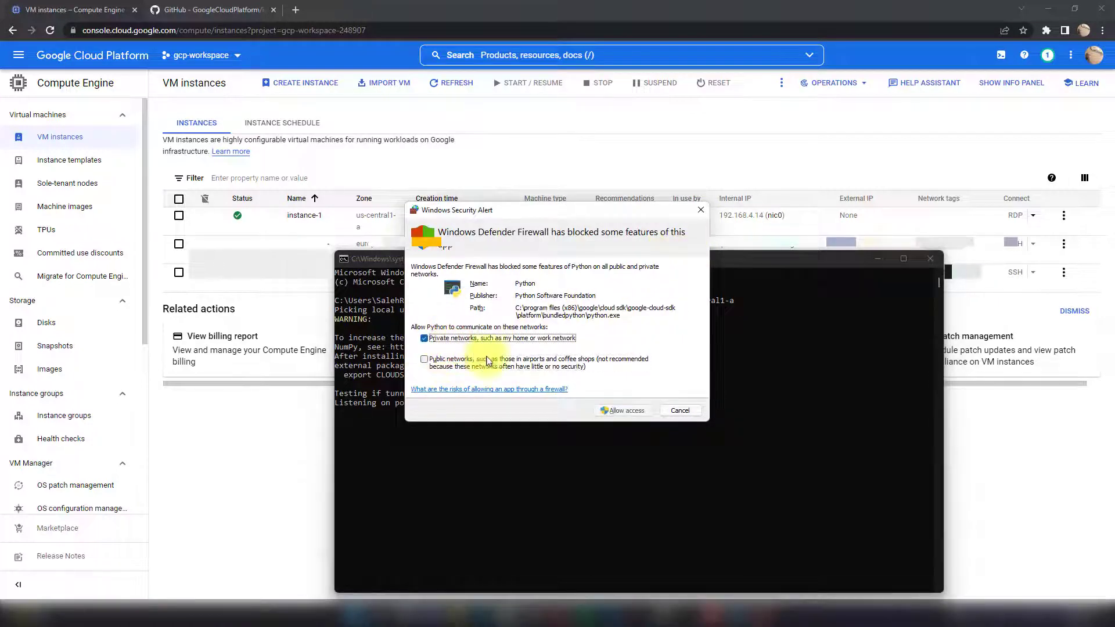
click(621, 410)
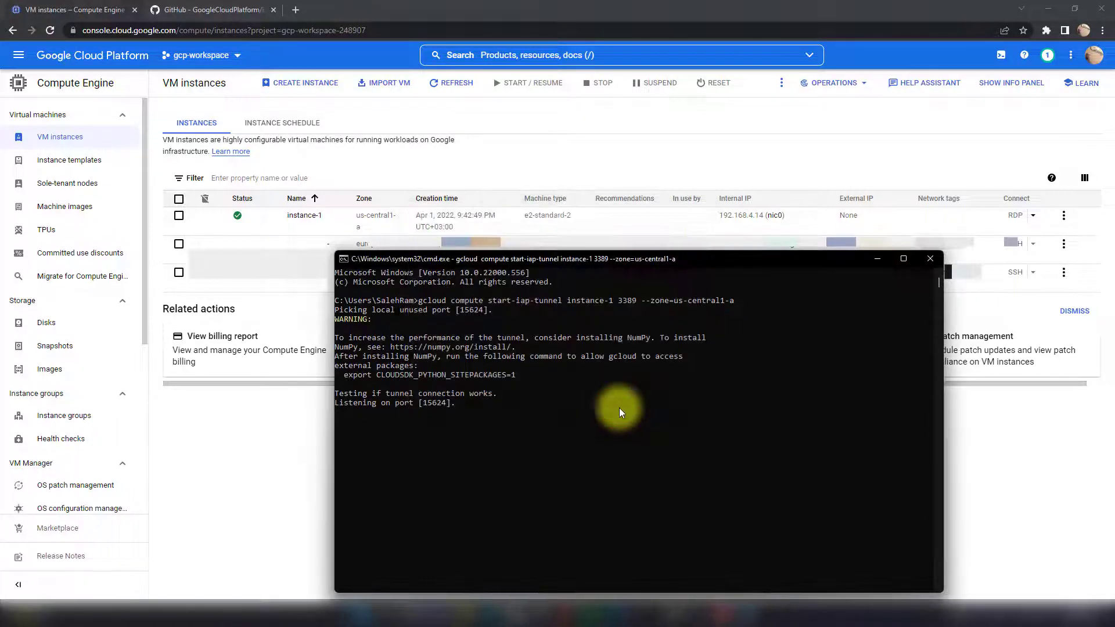
mouse_move(402, 427)
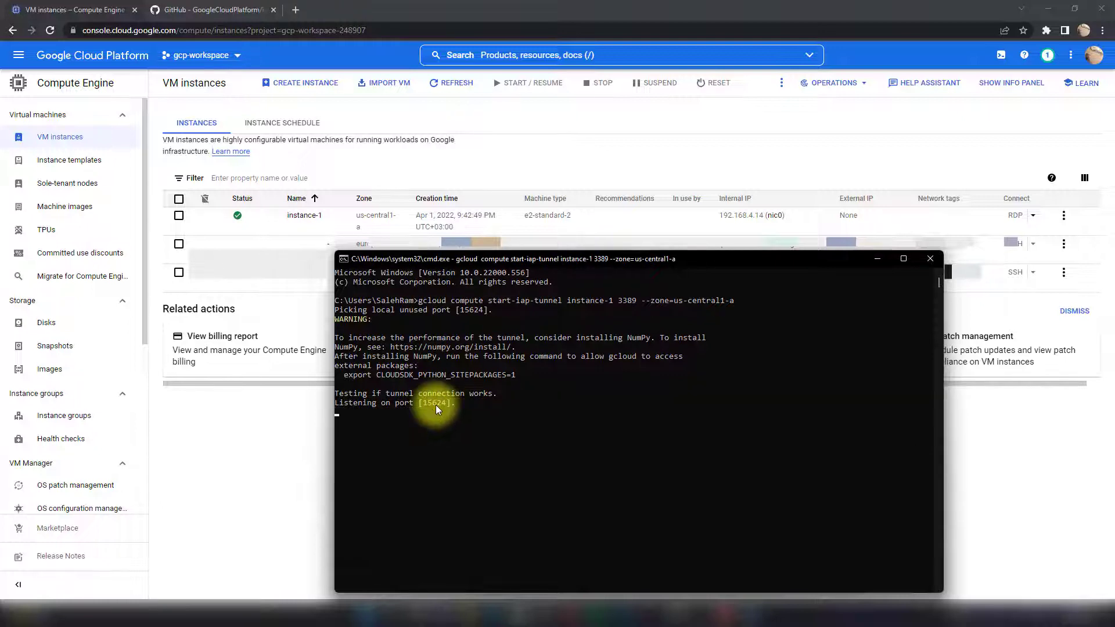
mouse_move(437, 575)
text(localhost)
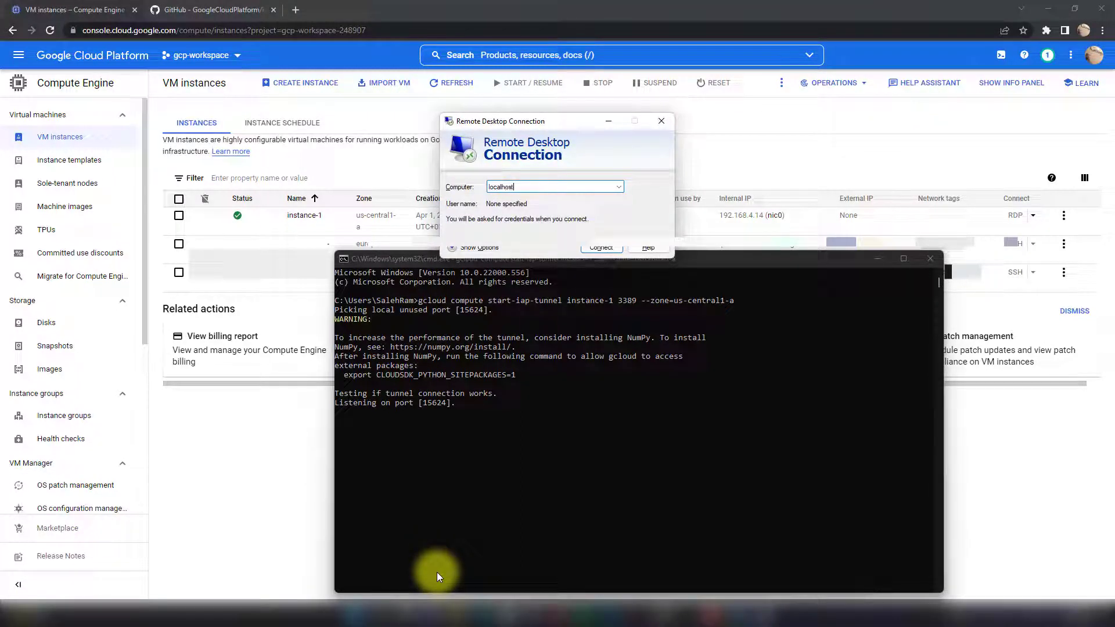
- Connect Remote Desktop to localhost:15624 and sign in as salehram
text(:15624)
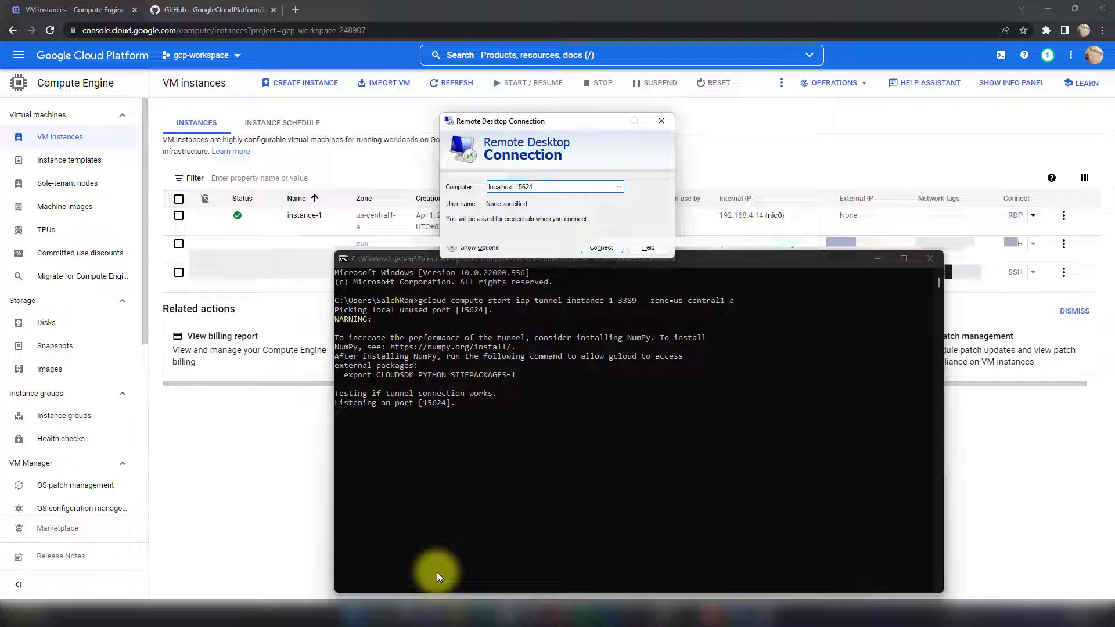
click(599, 248)
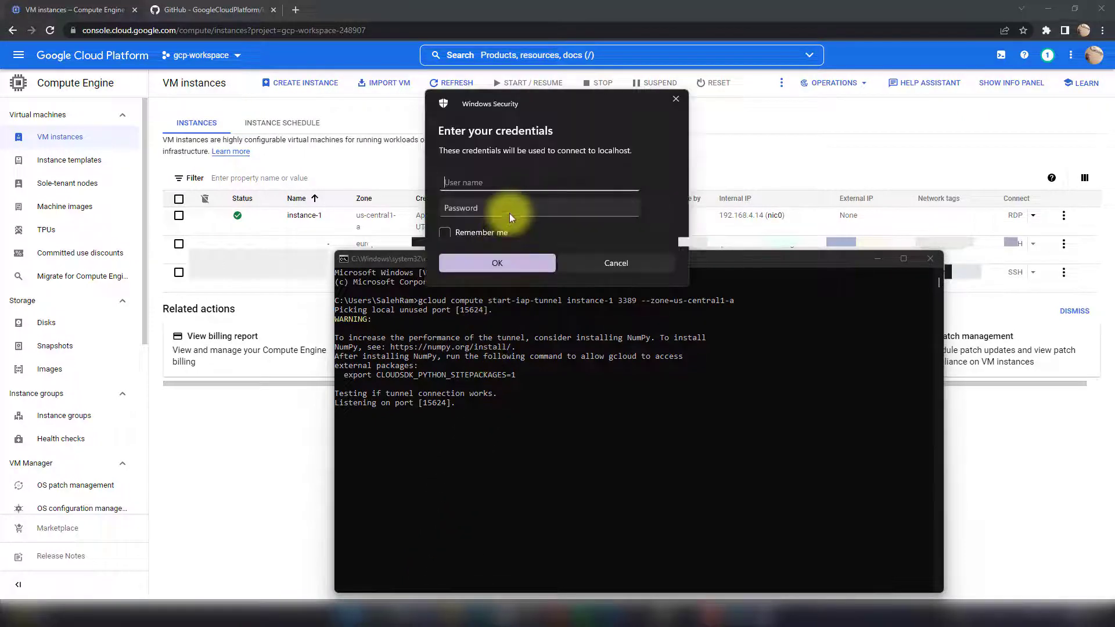
text(salehram)
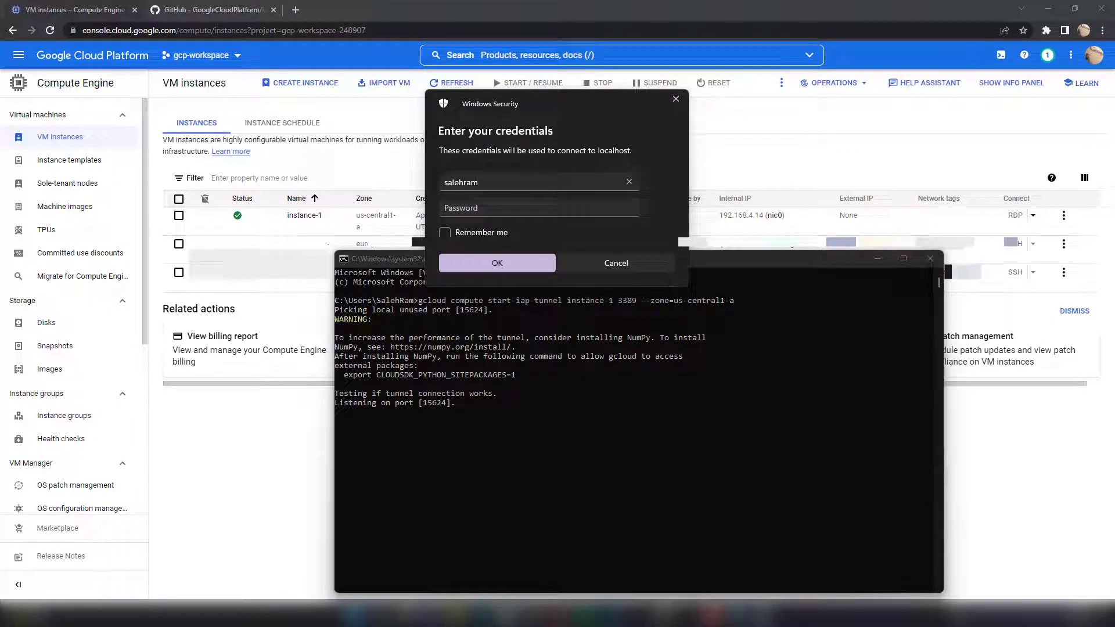
click(522, 212)
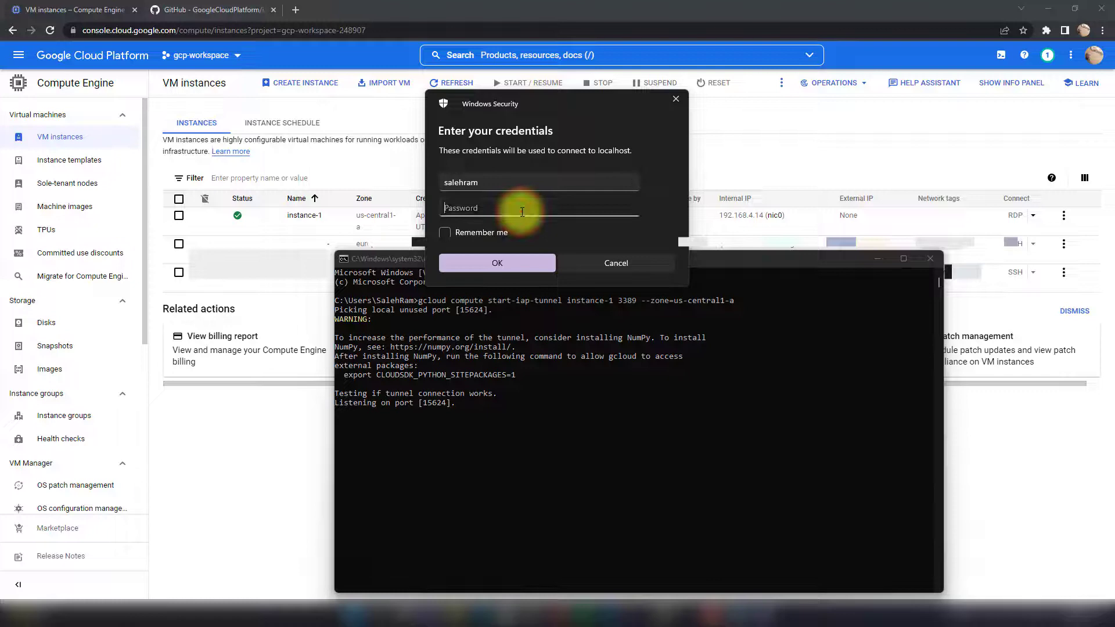
click(496, 262)
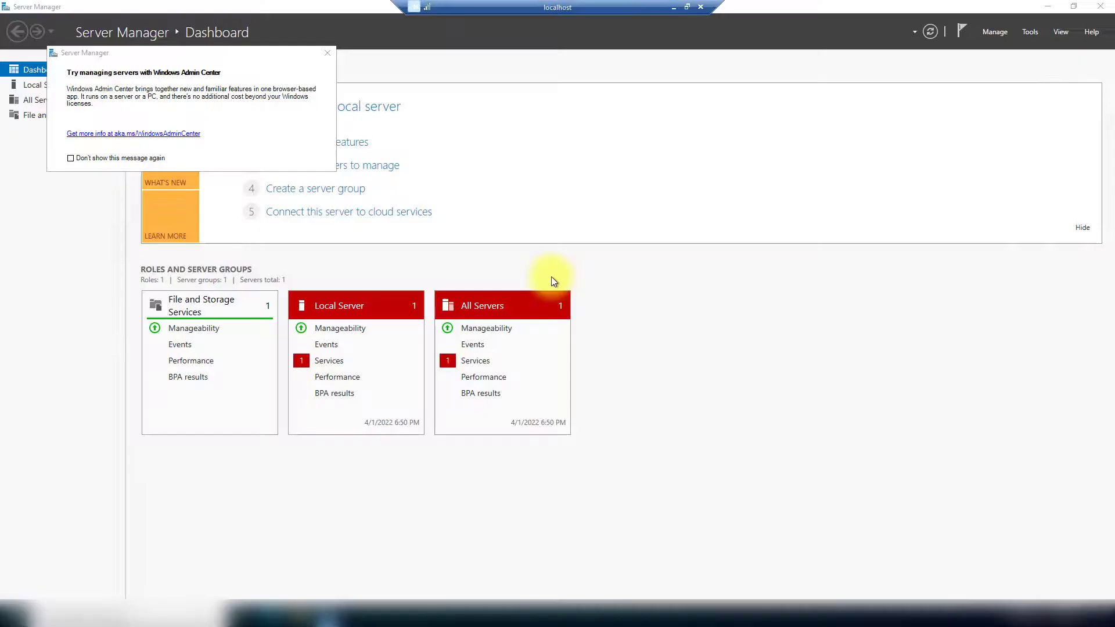
mouse_move(672, 7)
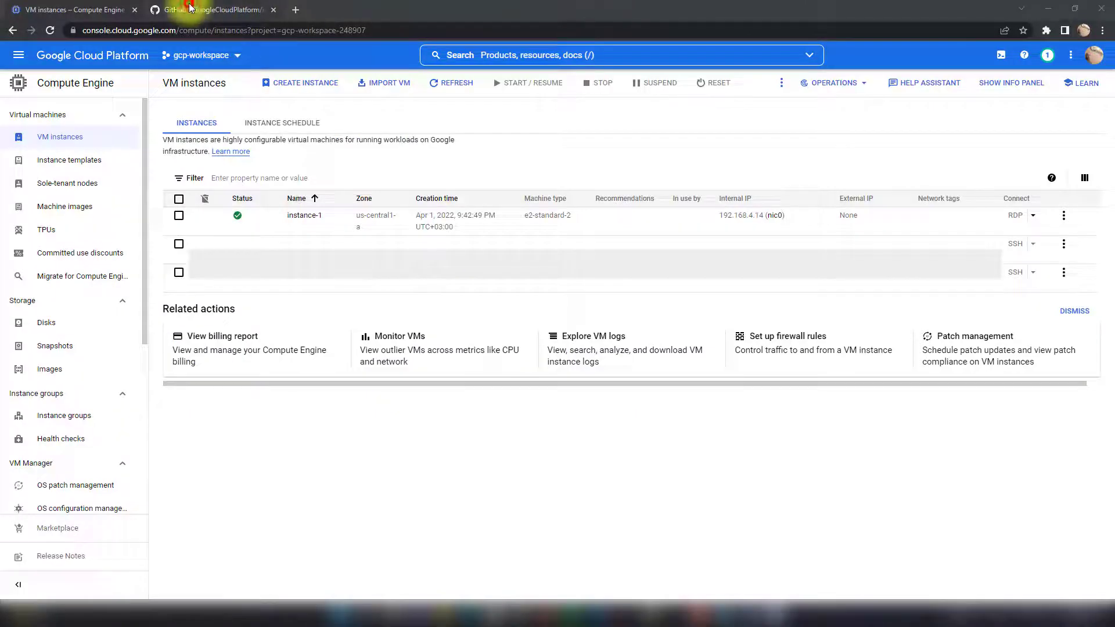
- In the iap-desktop project, open a session to instance-1 and confirm the credentials
click(206, 10)
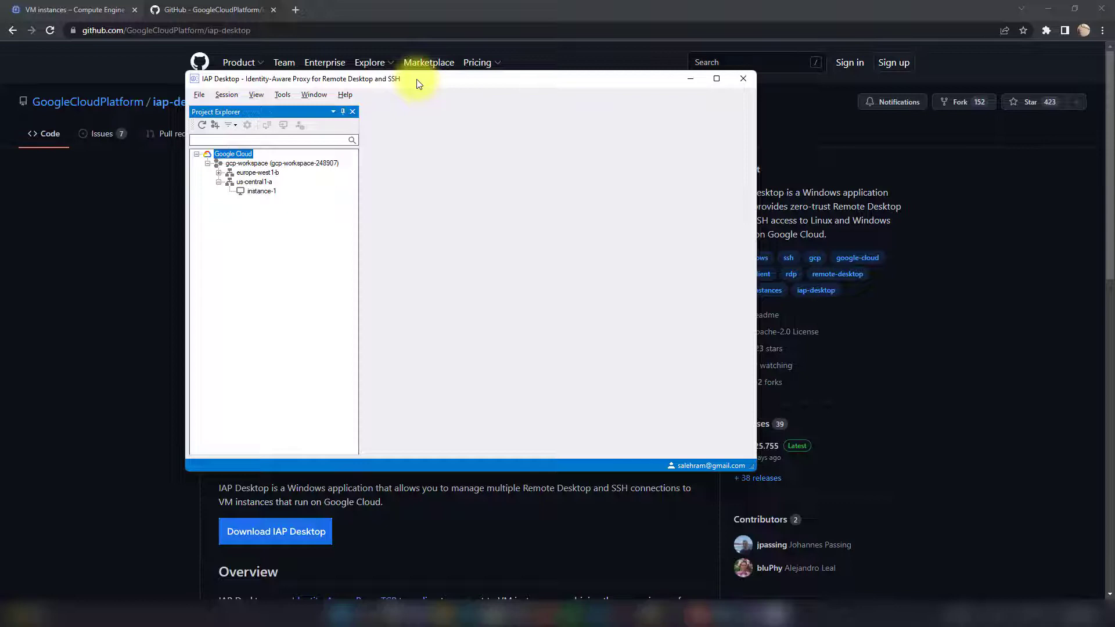
mouse_move(266, 182)
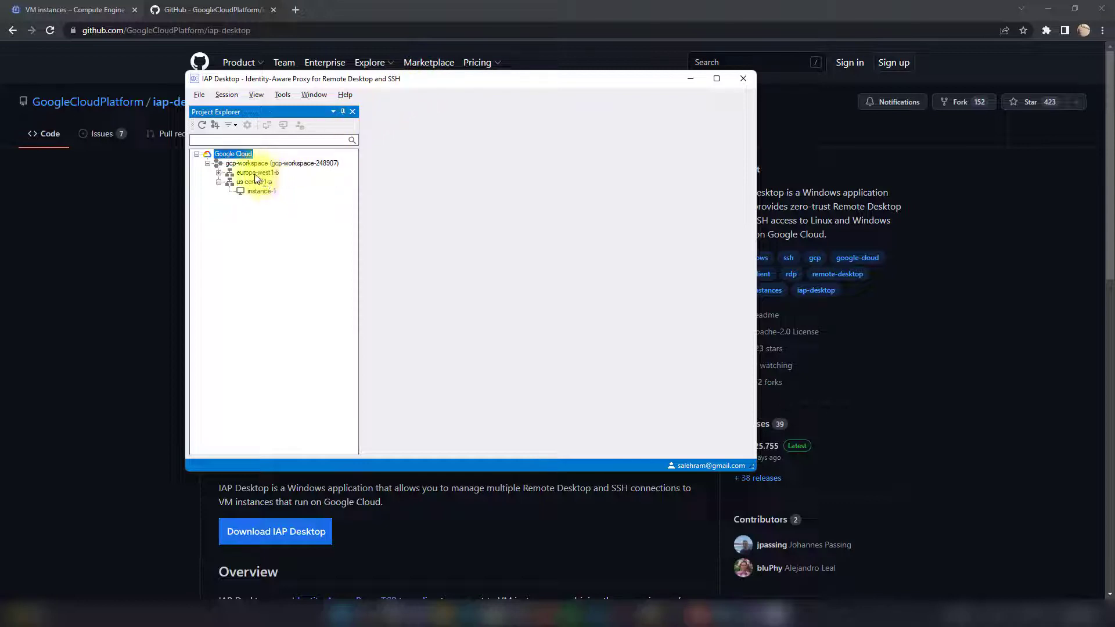
right_click(260, 190)
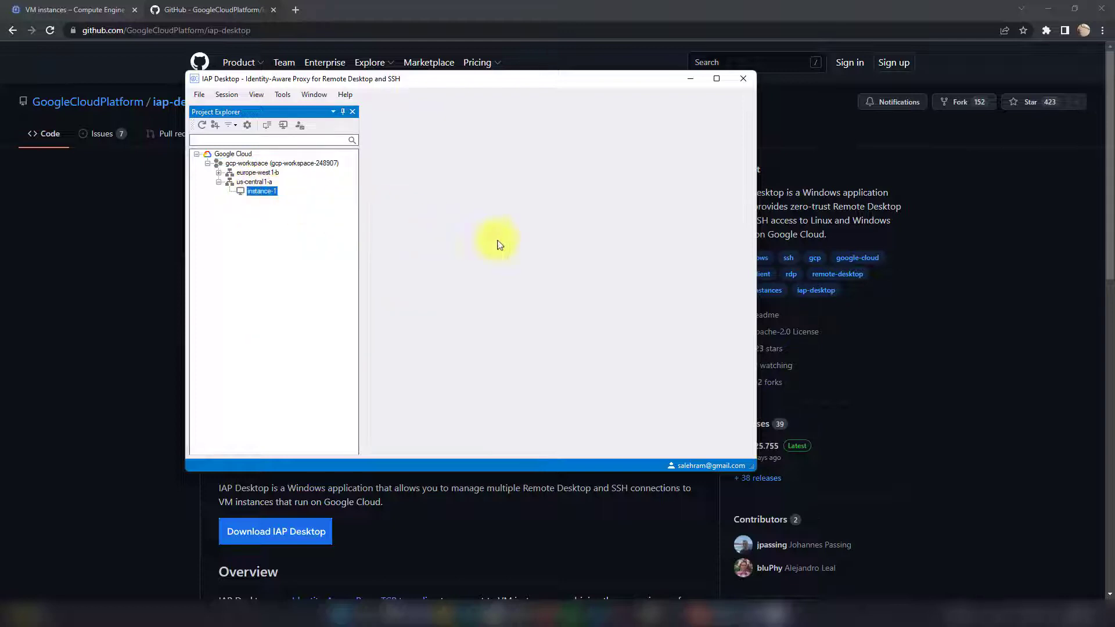
double_click(262, 190)
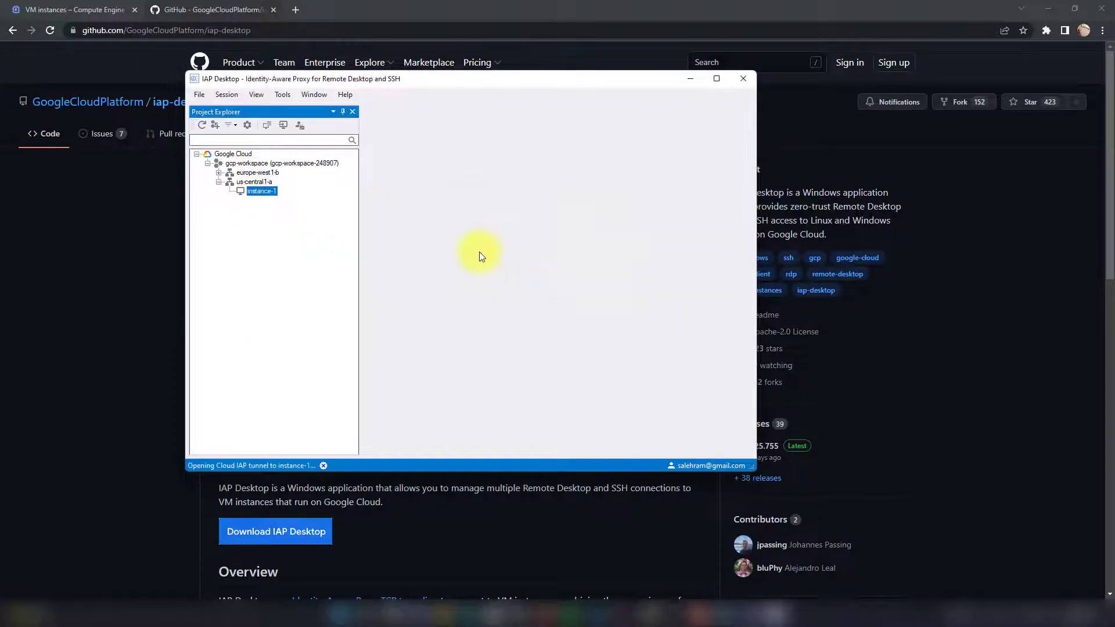
double_click(261, 190)
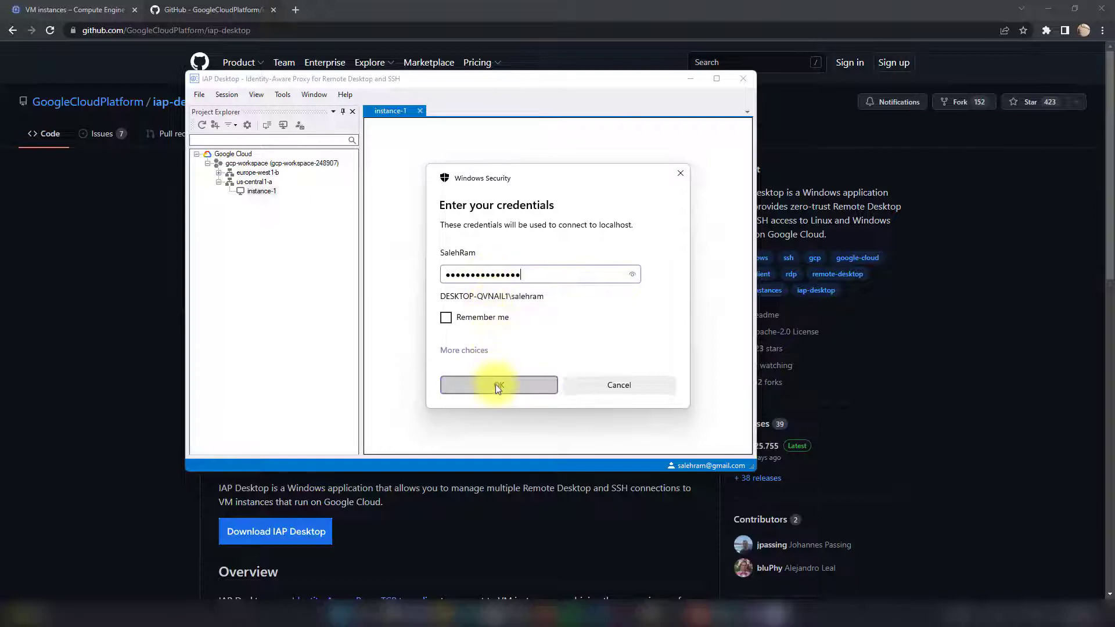
click(499, 384)
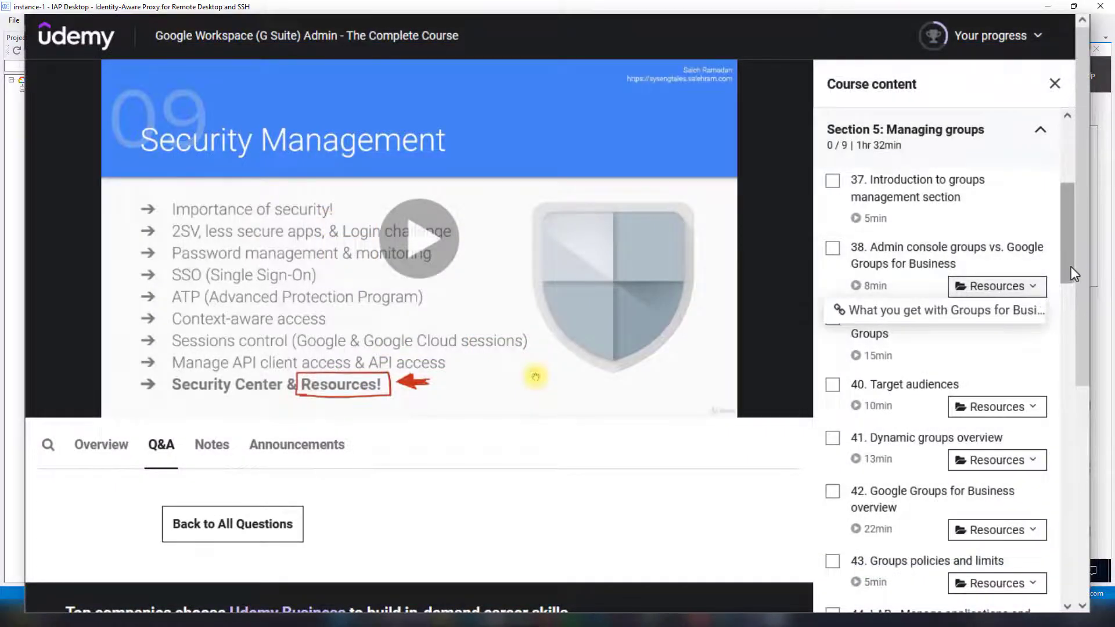
- Scroll to Course content and expand the Device management section's lectures
scroll(down, 3)
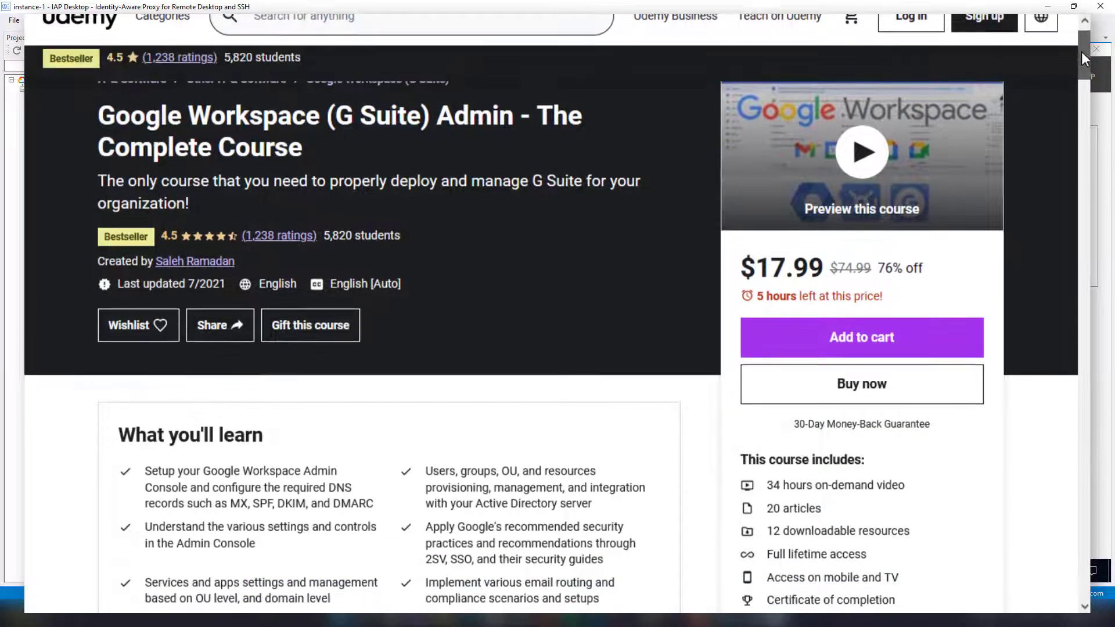
scroll(down, 3)
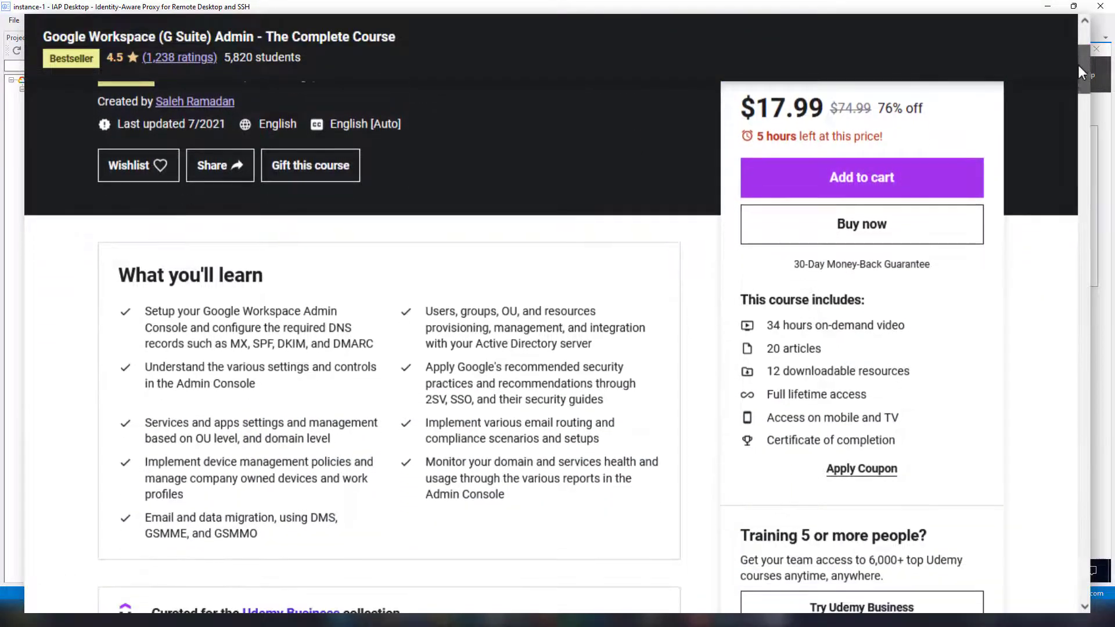
scroll(down, 3)
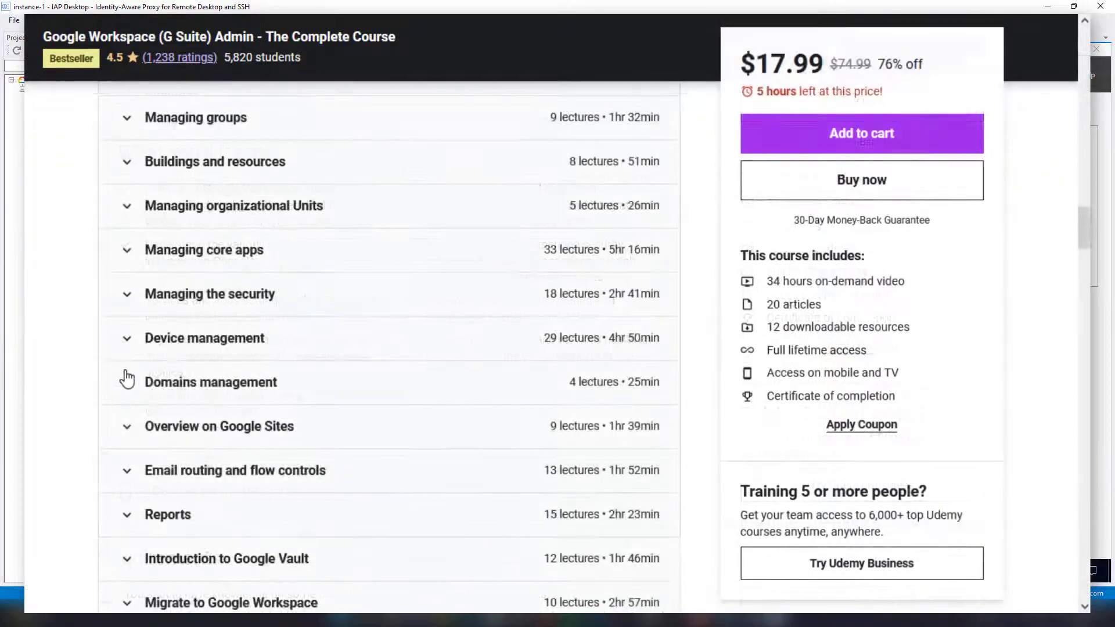
click(203, 338)
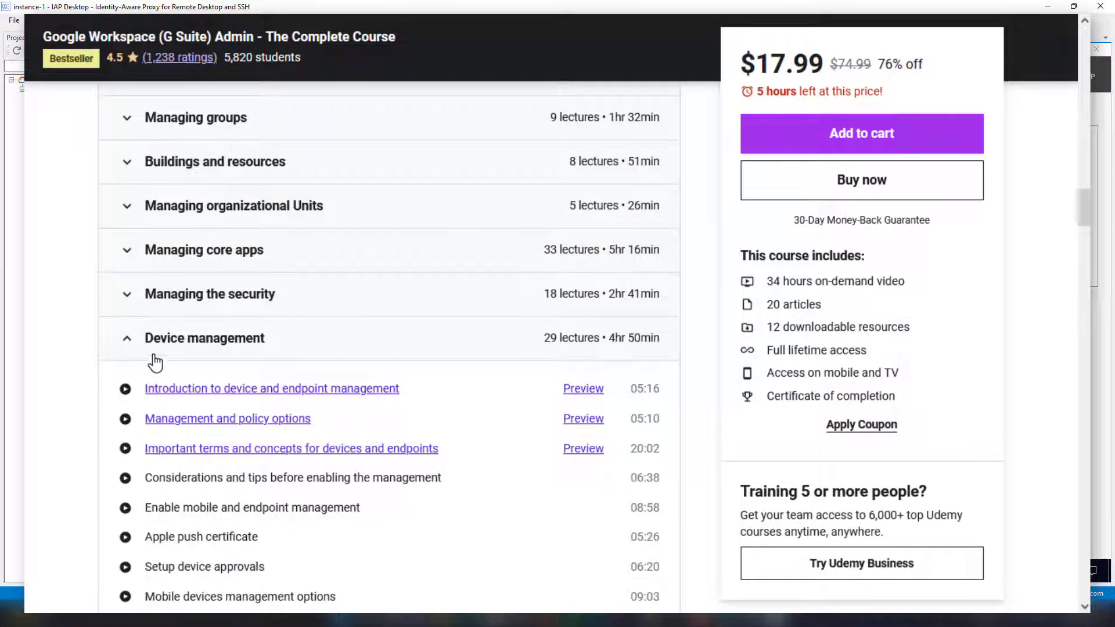